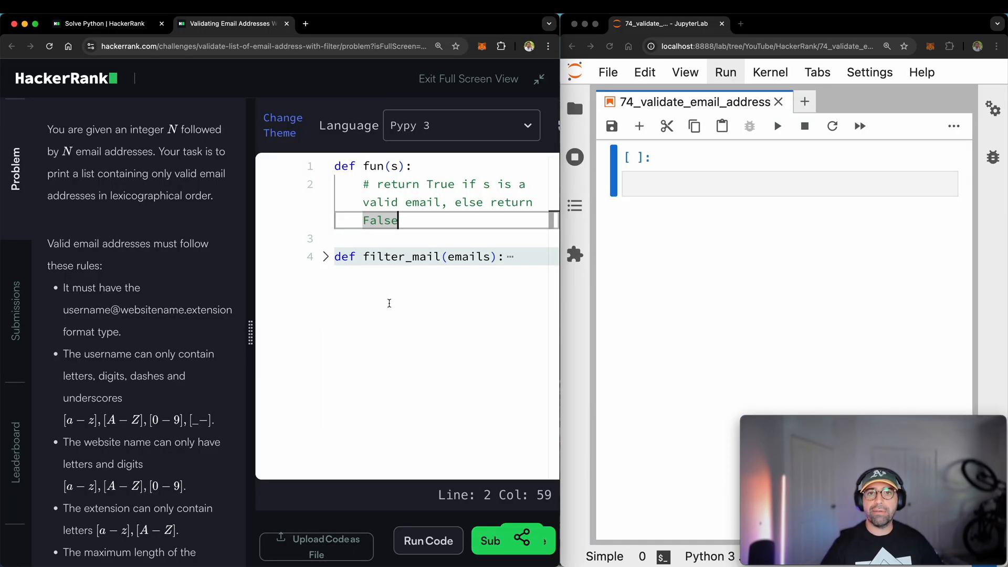
{"action": "mouse_move", "coordinate": [791, 326]}
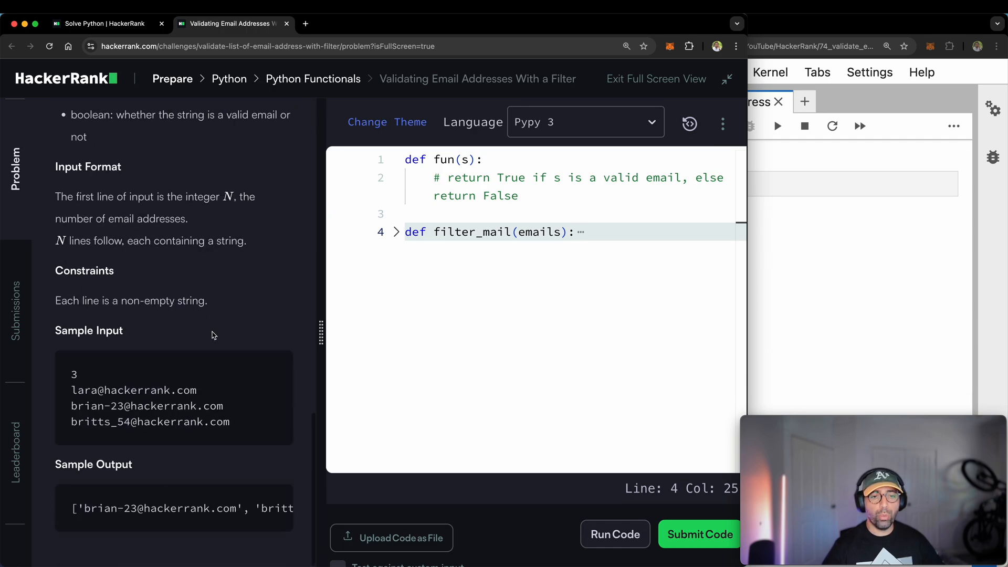
Highlight the three sample email addresses and the fun(s) starter stub for reference.
{"action": "double_click", "coordinate": [74, 375]}
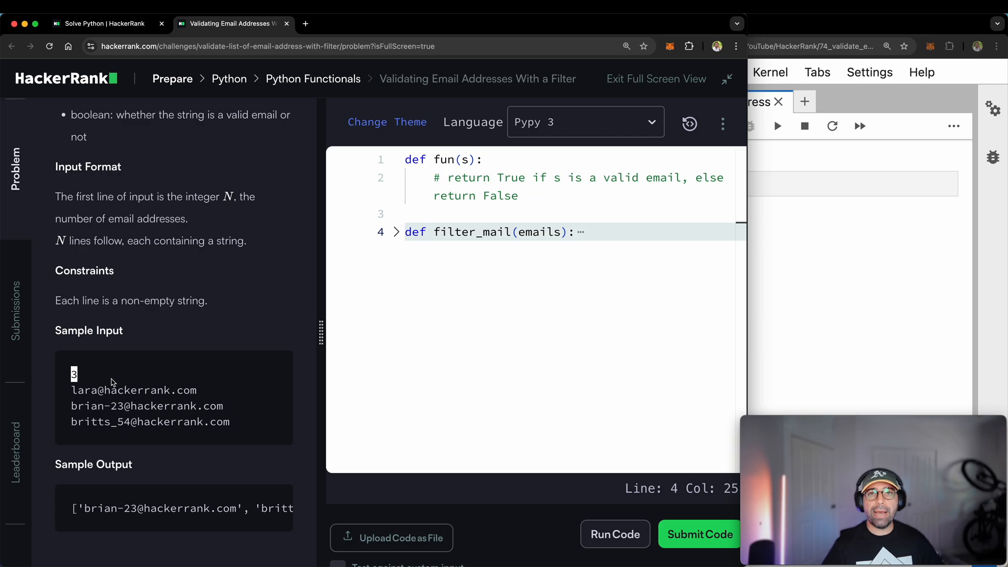
{"action": "left_click_drag", "start_coordinate": [74, 375], "coordinate": [231, 427]}
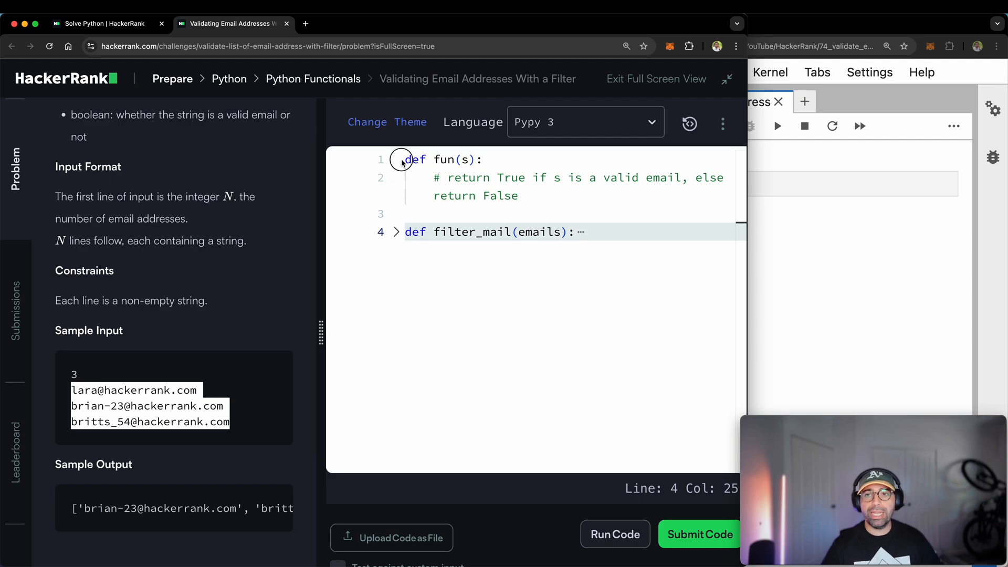
{"action": "left_click_drag", "start_coordinate": [403, 160], "coordinate": [518, 196]}
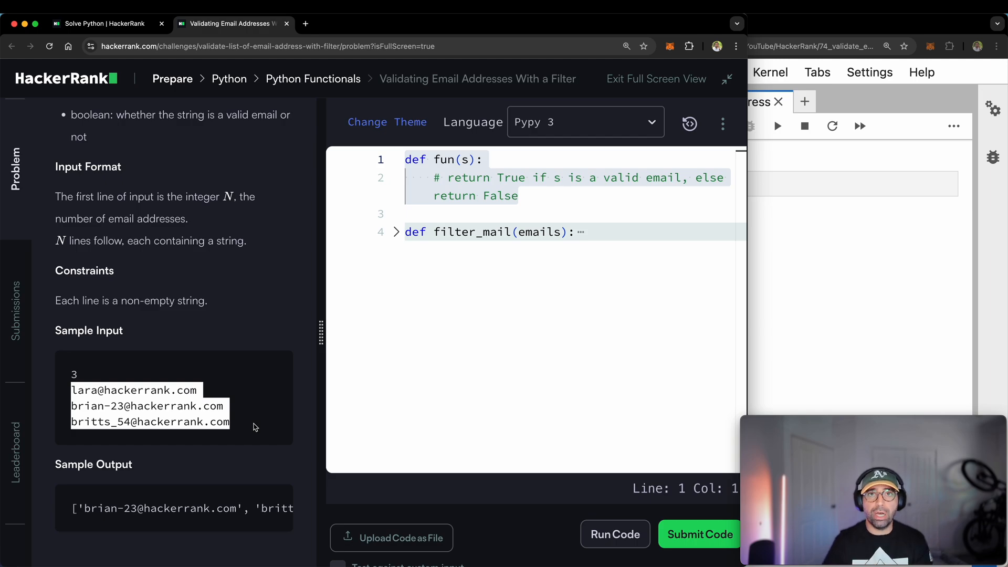
Unfold the hidden filter_mail and main code and select lines 4–15 to copy into the notebook.
{"action": "left_click", "coordinate": [396, 233]}
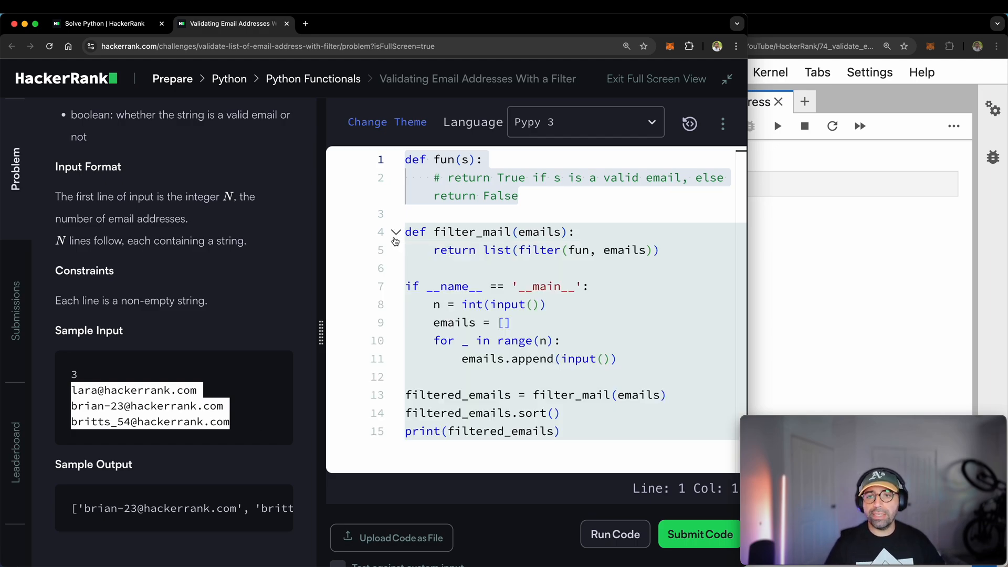
{"action": "left_click_drag", "start_coordinate": [405, 231], "coordinate": [527, 431]}
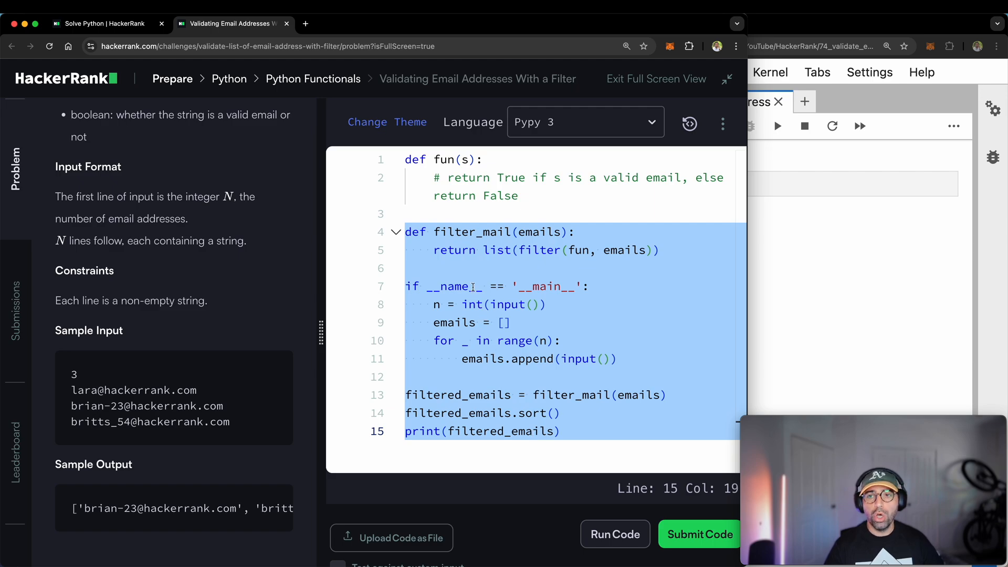
{"action": "left_click", "coordinate": [511, 178]}
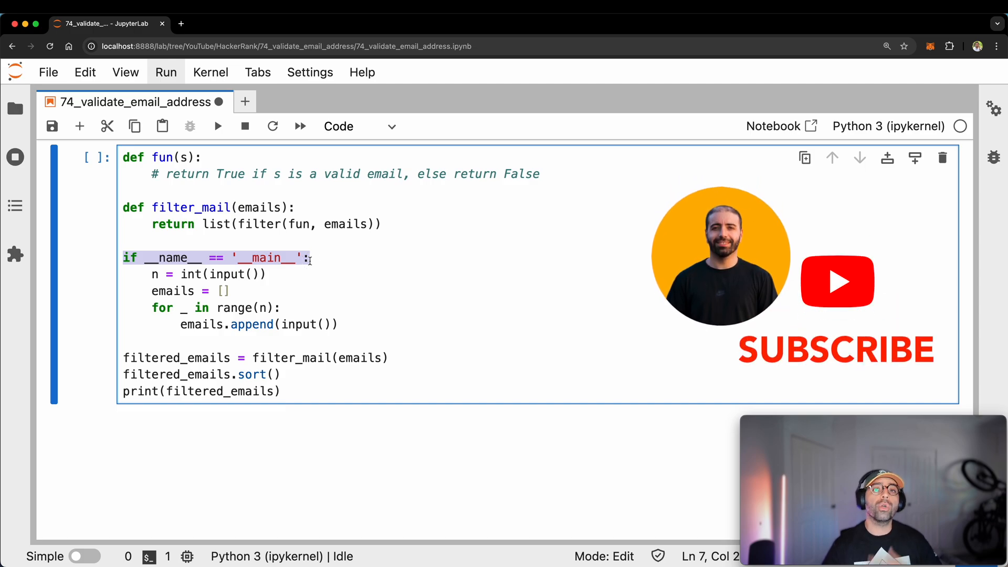
Highlight the email-filtering line, the print line and the filter_mail call while explaining them.
{"action": "left_click", "coordinate": [231, 274]}
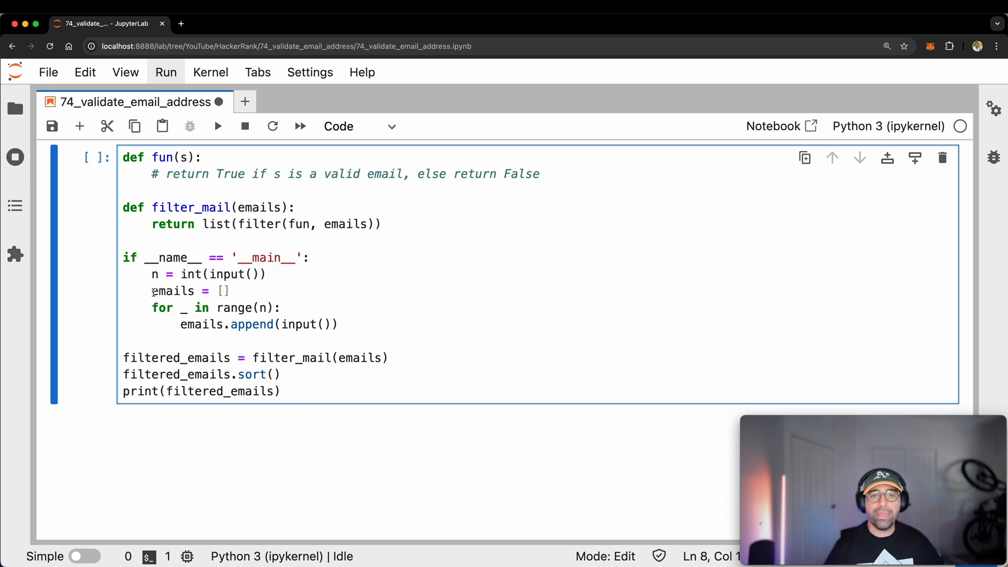
{"action": "double_click", "coordinate": [171, 291]}
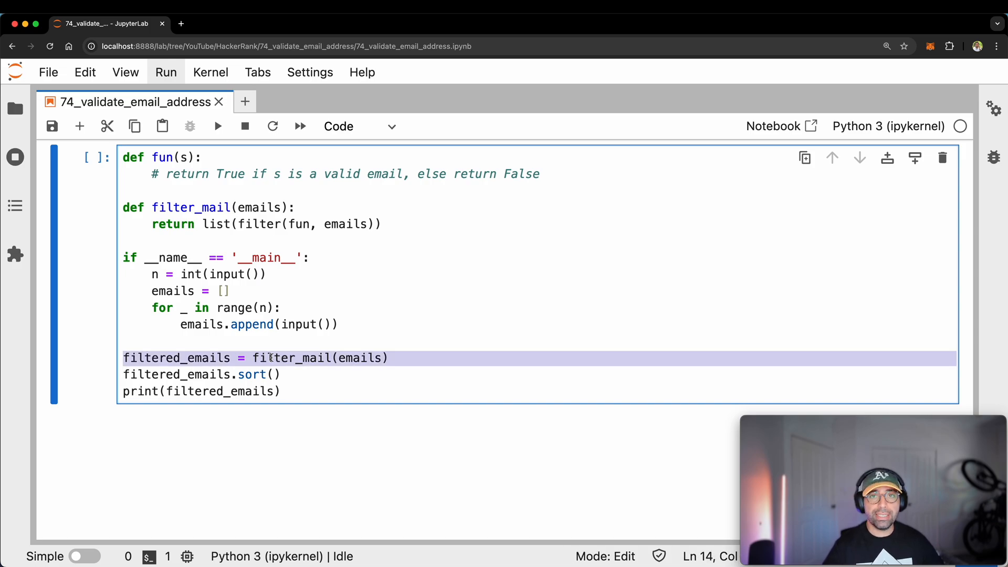
{"action": "left_click", "coordinate": [336, 358]}
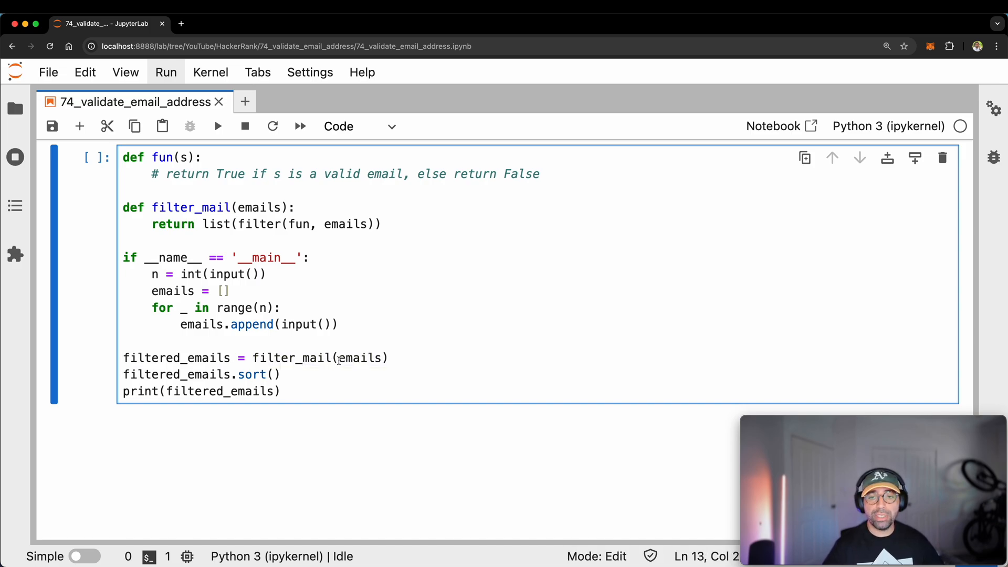
{"action": "double_click", "coordinate": [362, 358]}
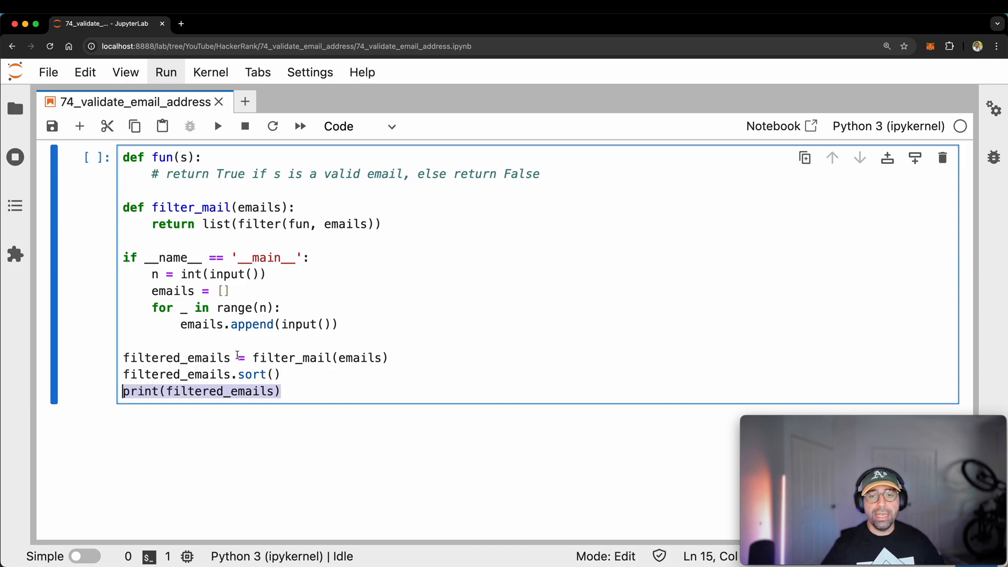
{"action": "double_click", "coordinate": [291, 357]}
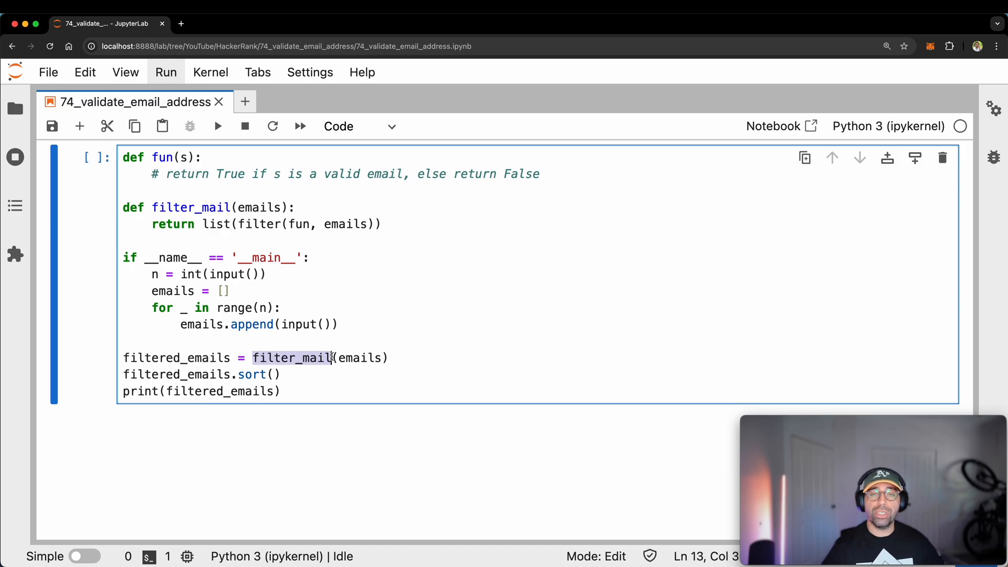
{"action": "left_click", "coordinate": [202, 207]}
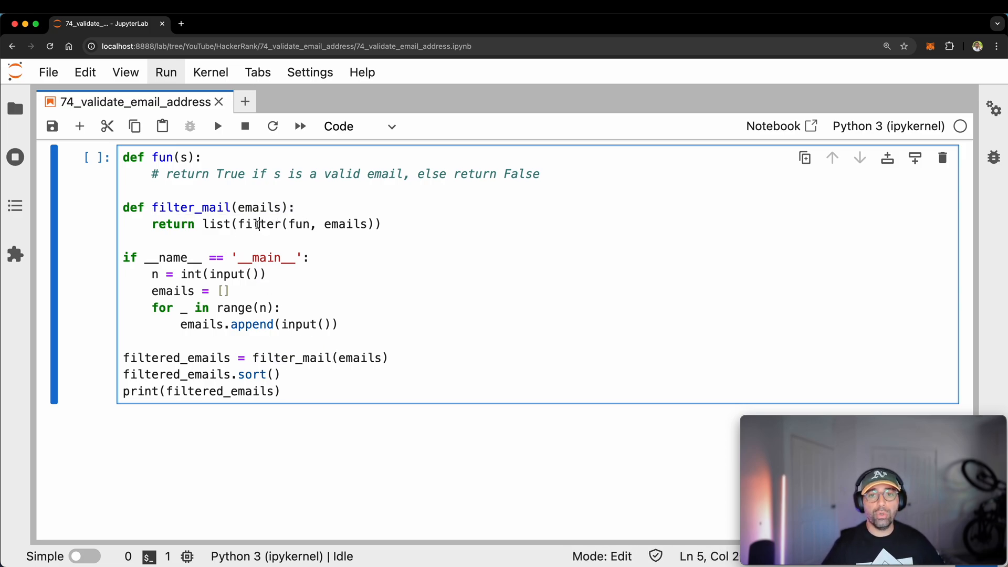
Highlight the built-in filter call and its fun argument, then add an empty cell below.
{"action": "double_click", "coordinate": [258, 223]}
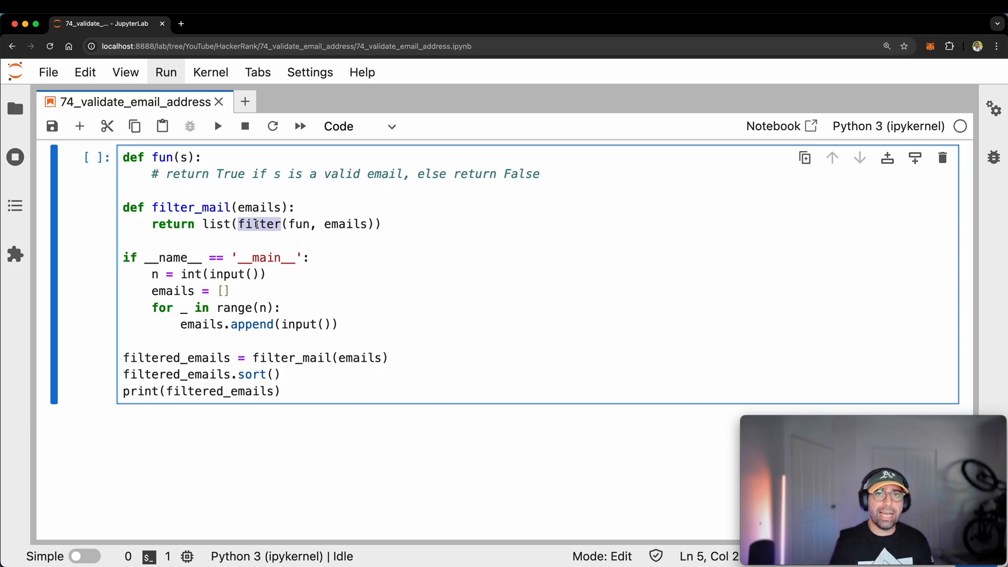
{"action": "left_click", "coordinate": [239, 223]}
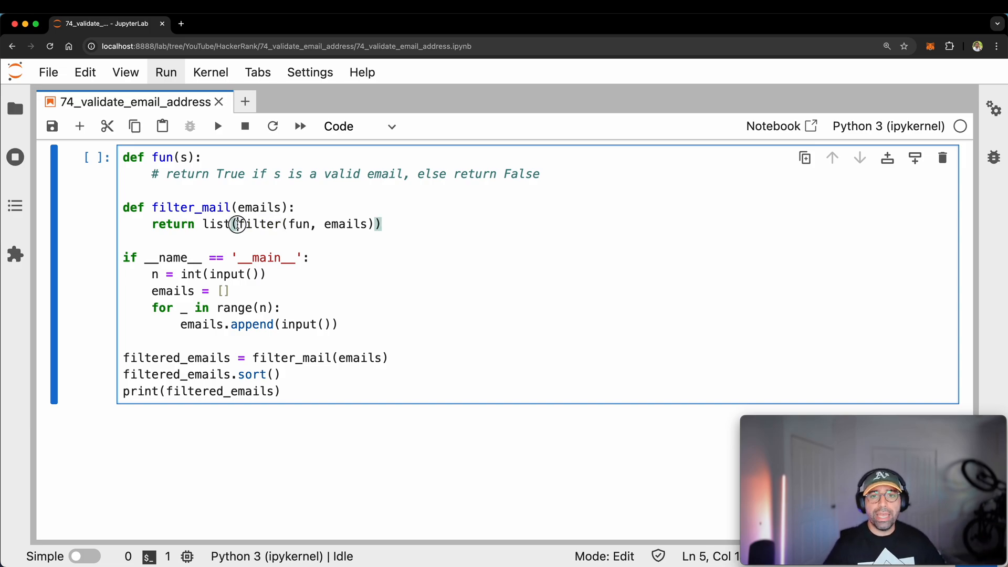
{"action": "double_click", "coordinate": [258, 224]}
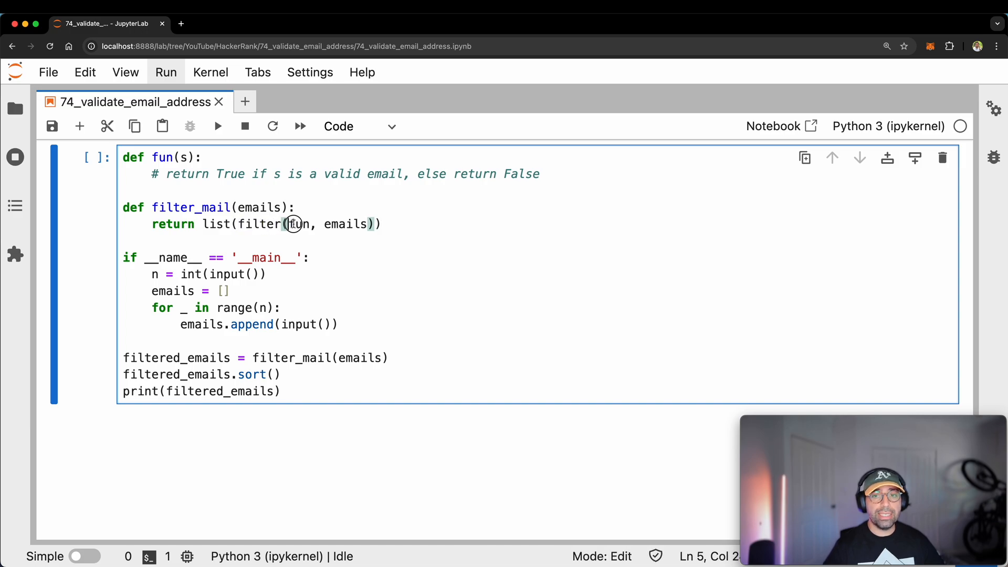
{"action": "double_click", "coordinate": [296, 224]}
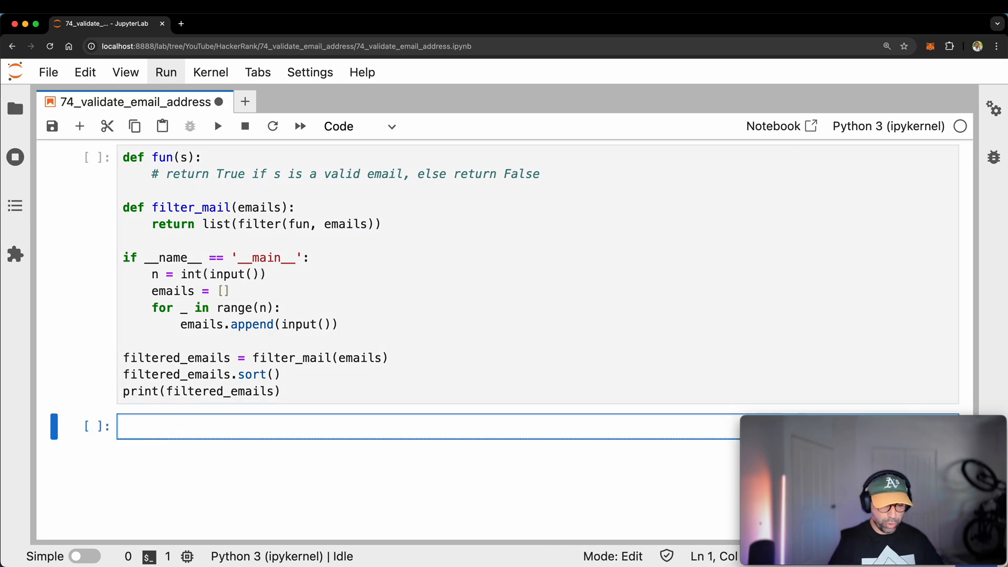
Write the filter(func, iterable) signature reminder in the new cell.
{"action": "type", "text": "filter("}
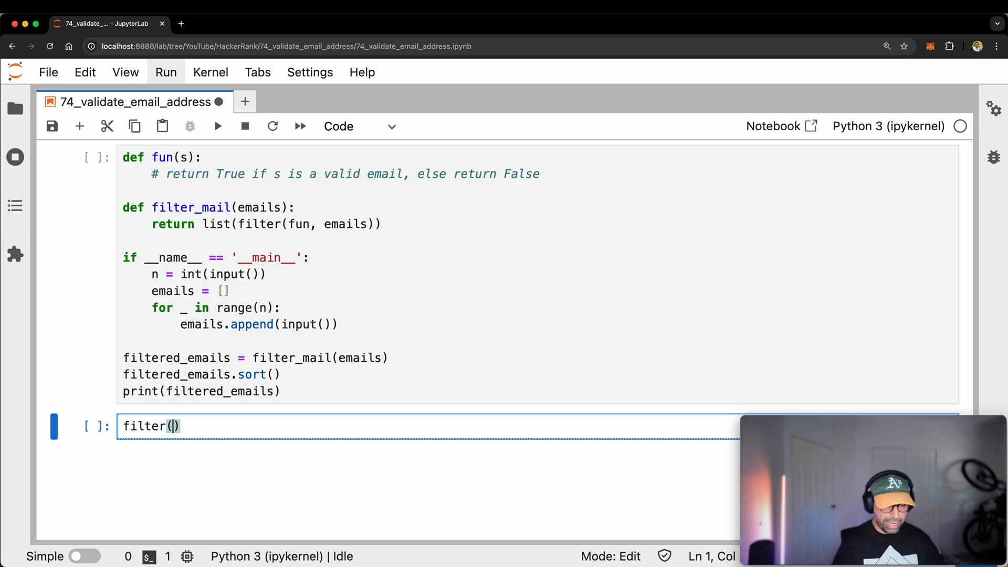
{"action": "type", "text": "func, i"}
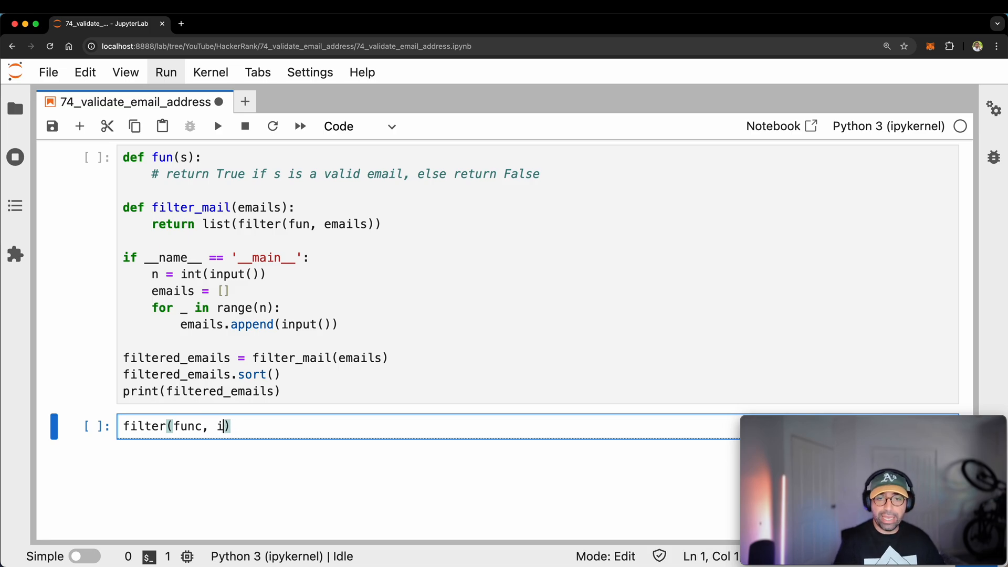
{"action": "type", "text": "terable"}
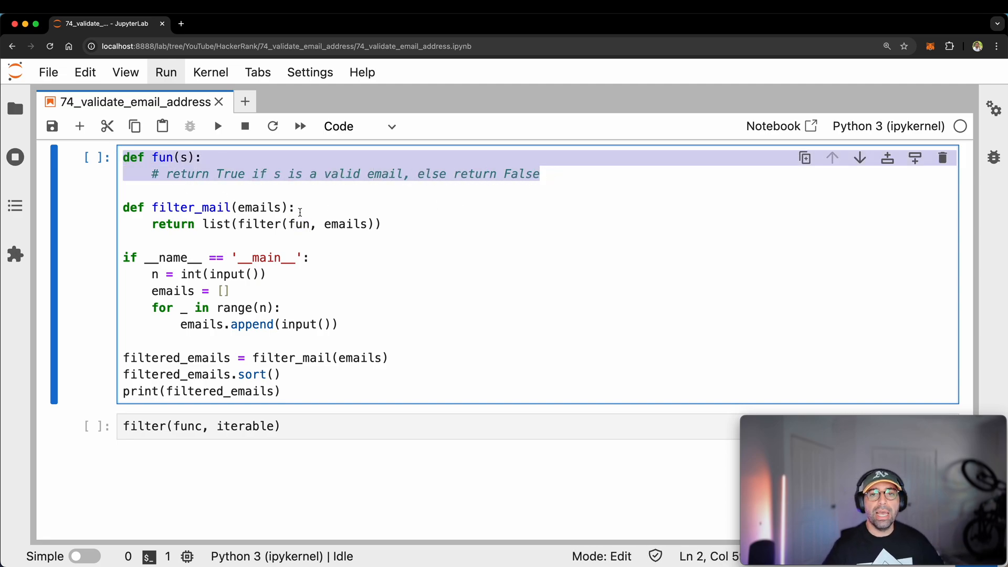
{"action": "mouse_move", "coordinate": [283, 207]}
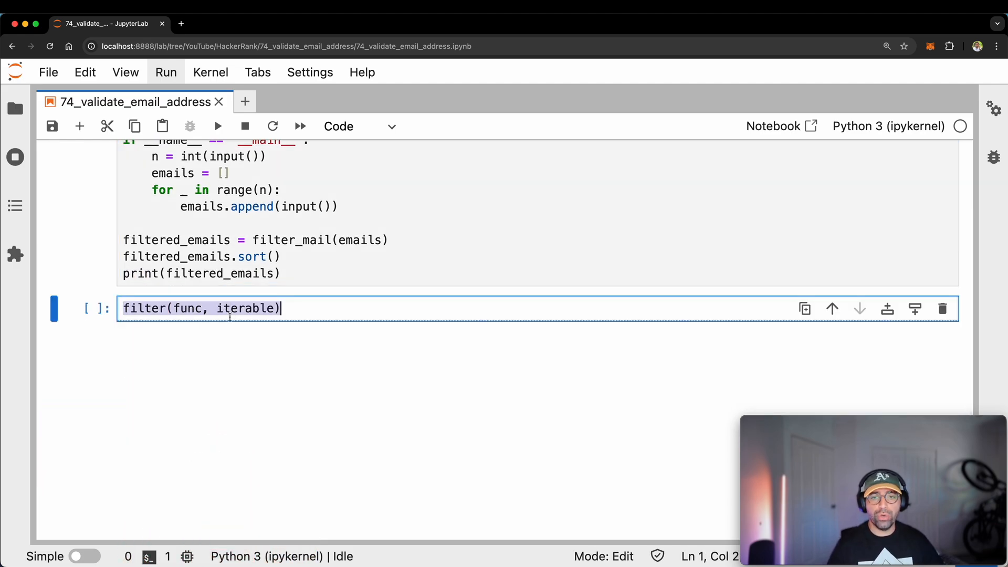
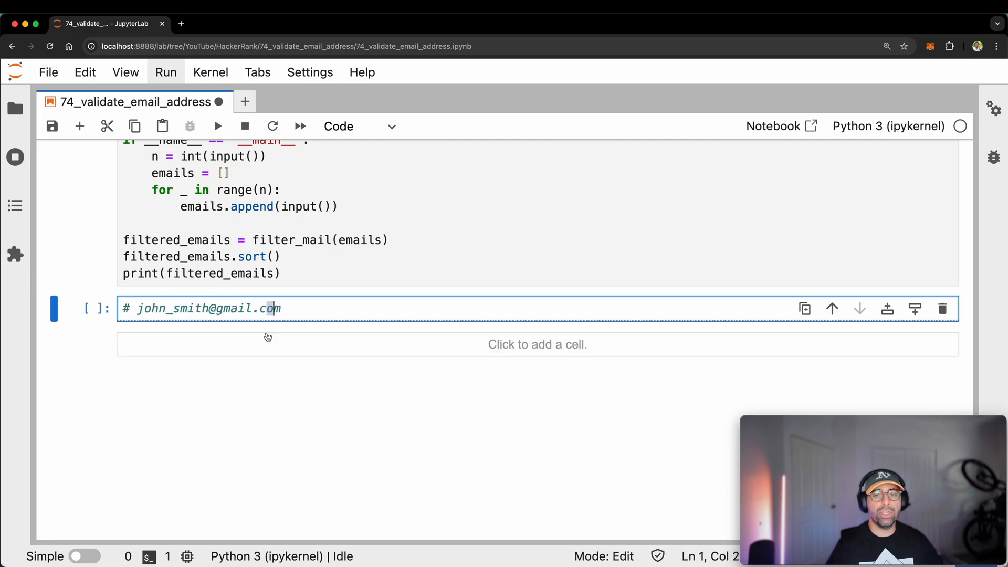
{"action": "key", "text": "enter"}
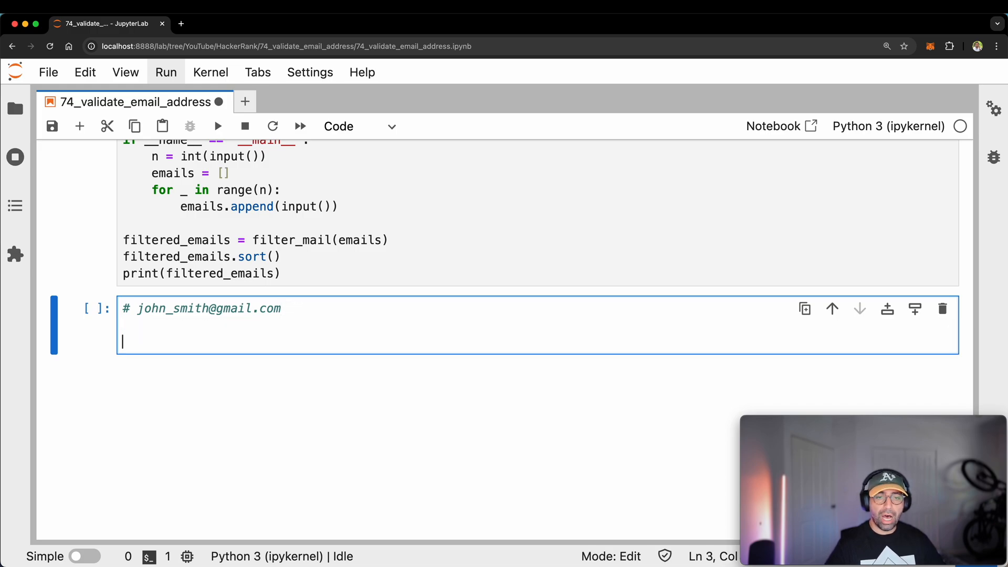
{"action": "type", "text": "import re"}
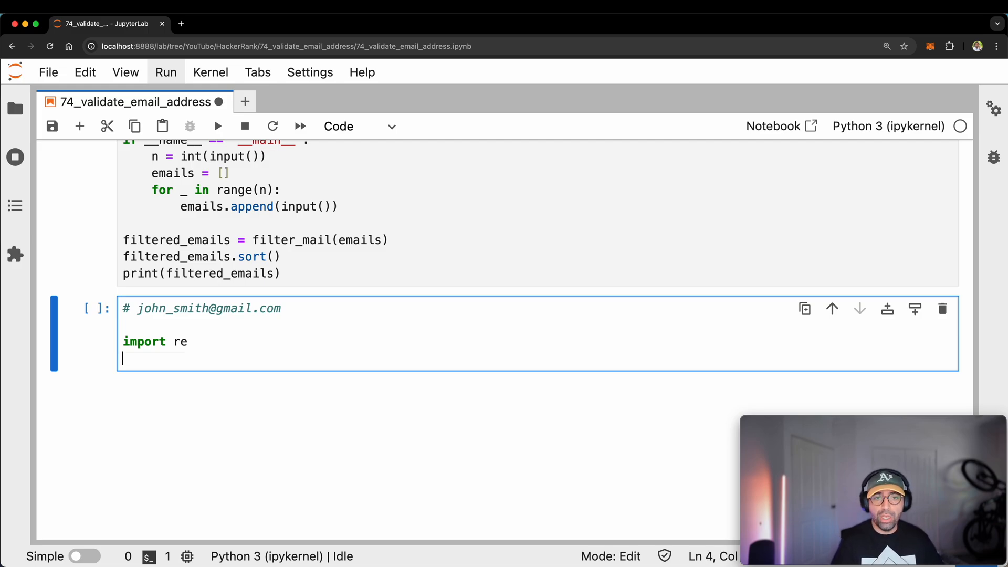
{"action": "key", "text": "enter"}
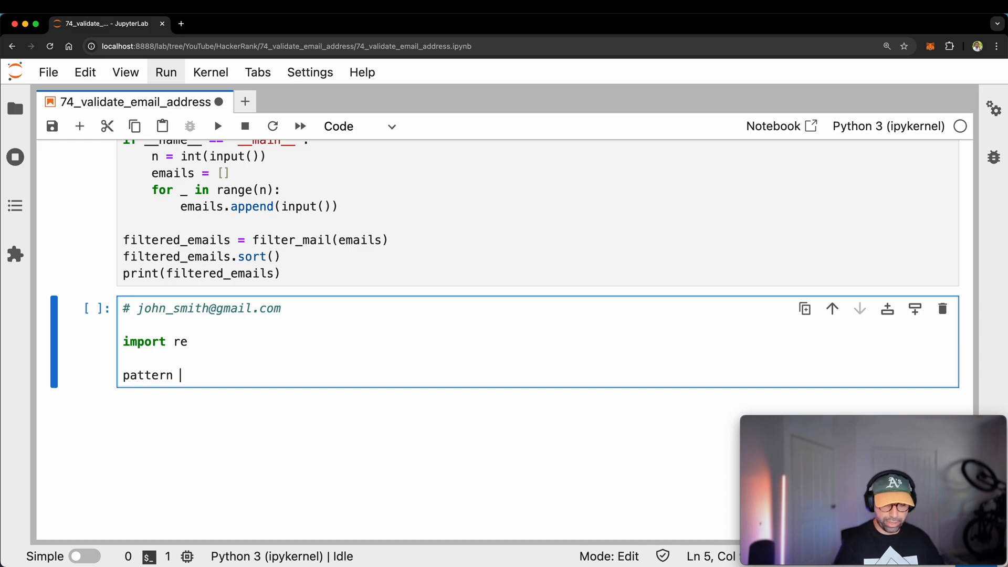
{"action": "type", "text": "= r\"\""}
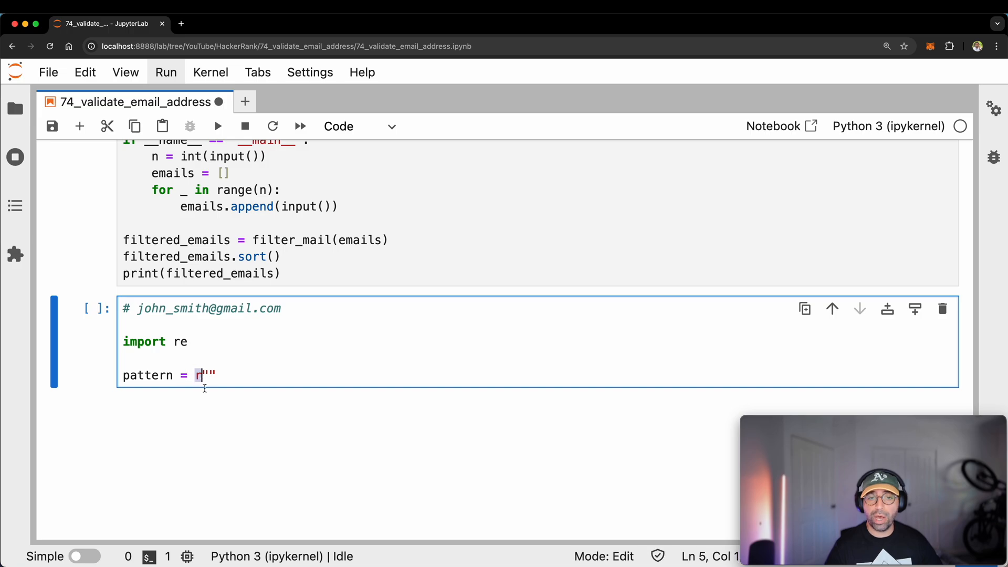
{"action": "type", "text": "^"}
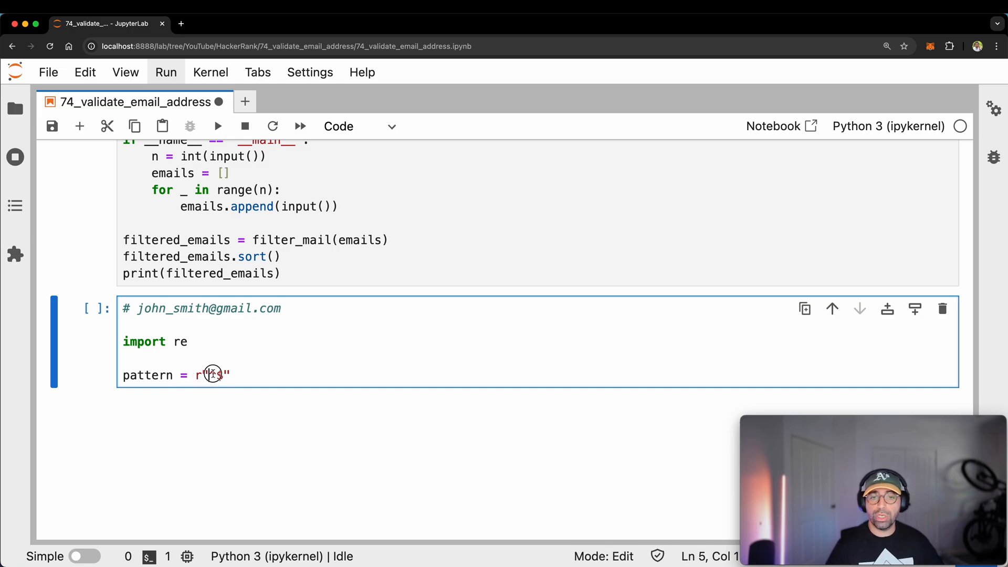
{"action": "type", "text": "$"}
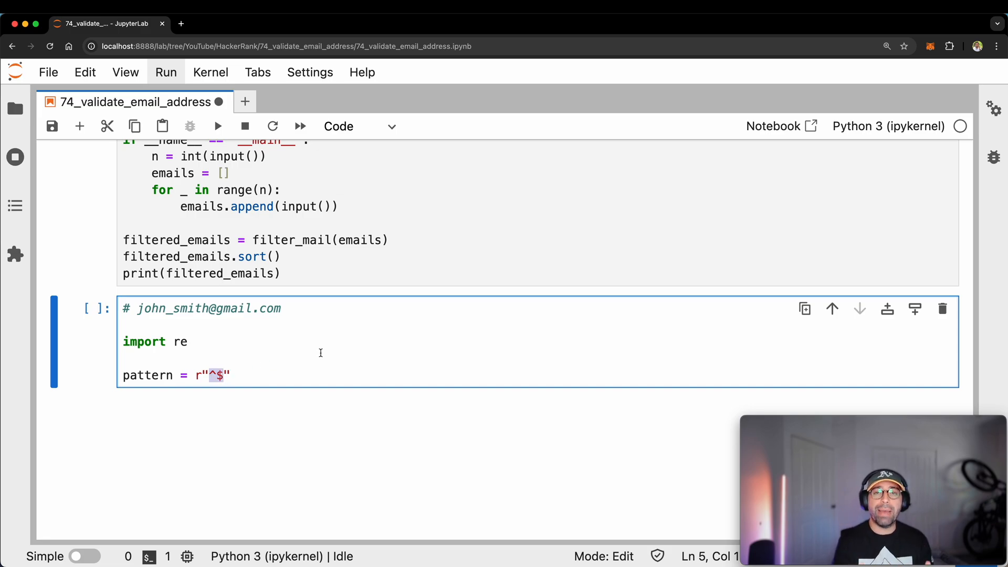
{"action": "left_click", "coordinate": [221, 376]}
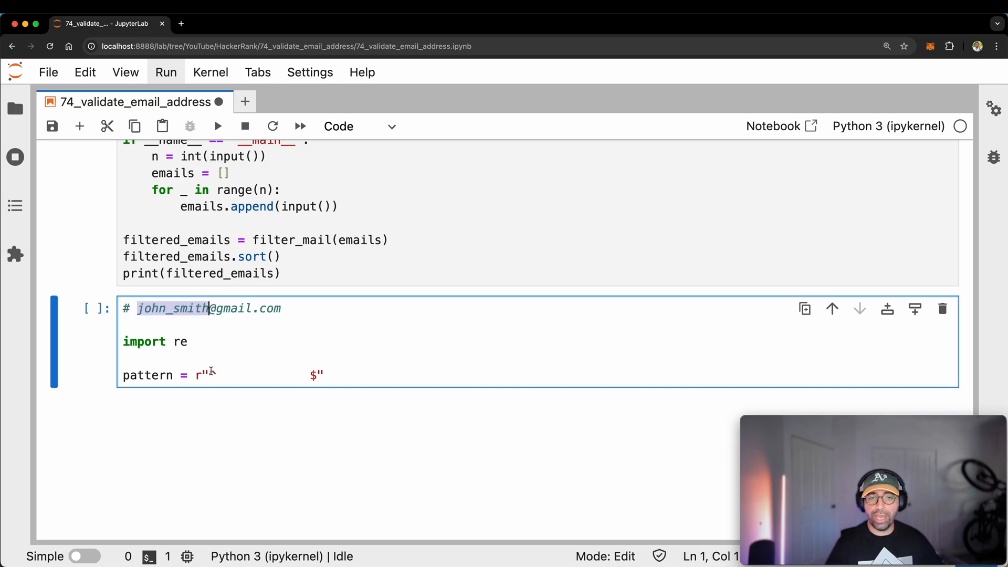
{"action": "type", "text": "^user_"}
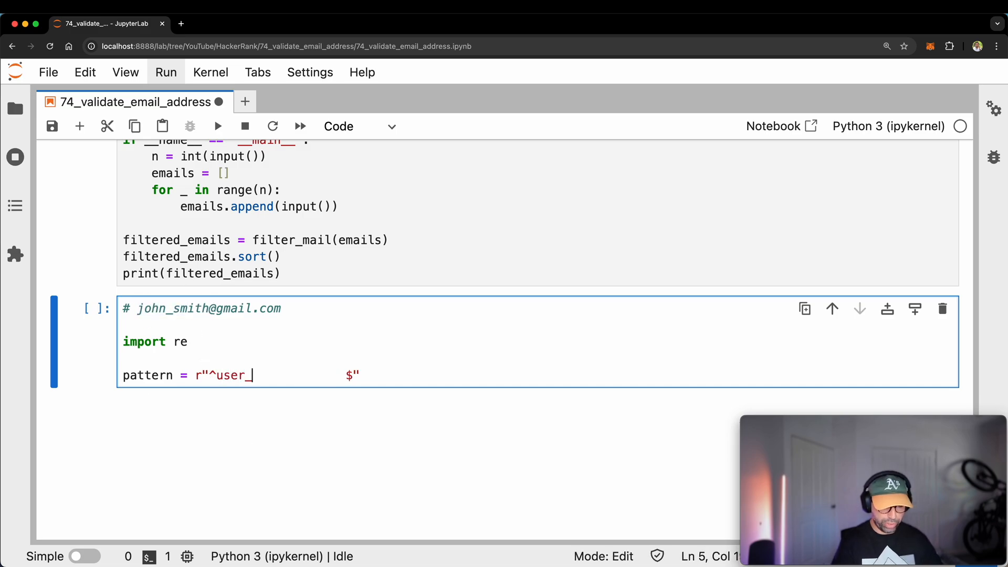
{"action": "type", "text": "name@#"}
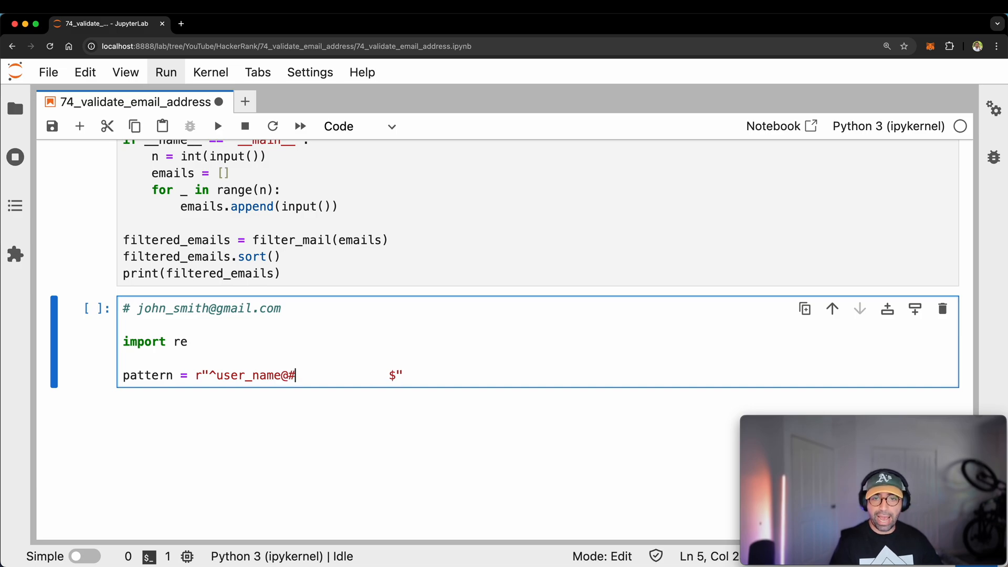
{"action": "type", "text": "d"}
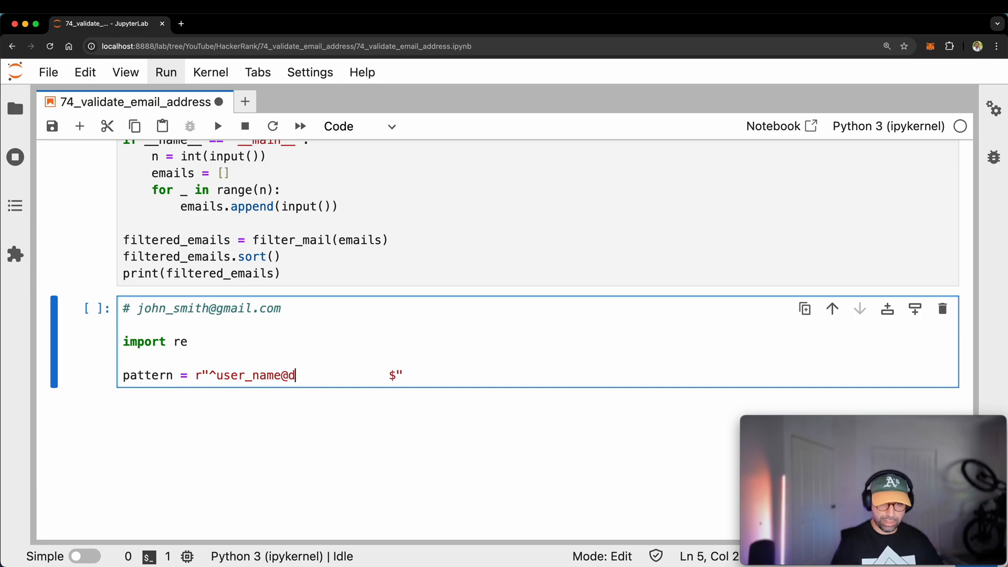
{"action": "type", "text": "omain."}
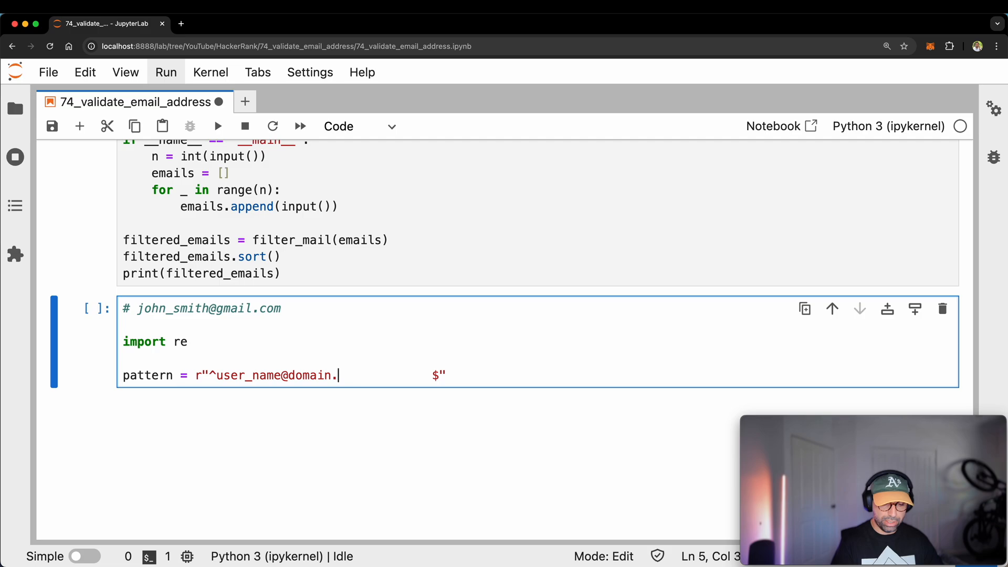
{"action": "type", "text": "com)"}
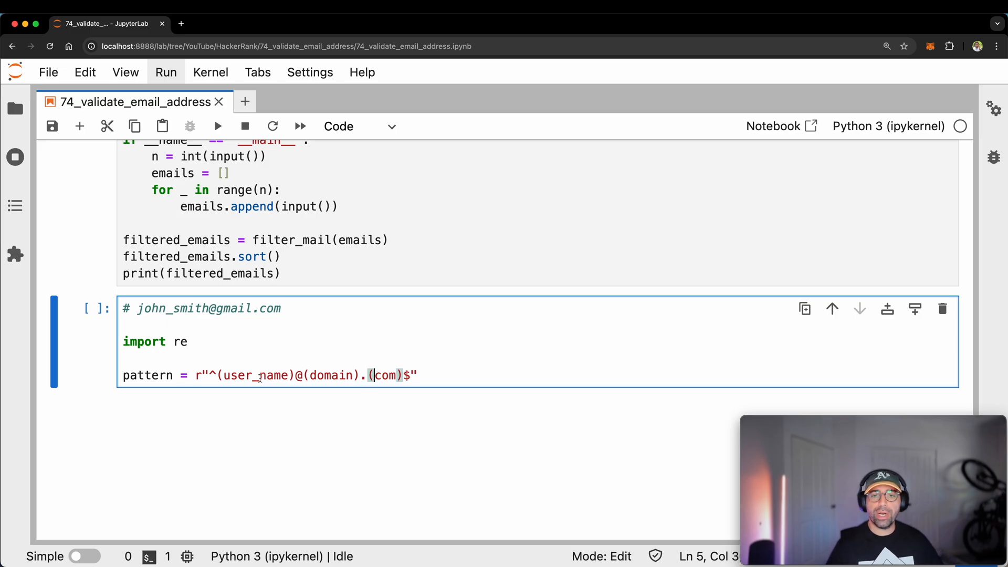
Replace the user_name placeholder with the character set [a-z0-9_\-]+.
{"action": "double_click", "coordinate": [256, 375]}
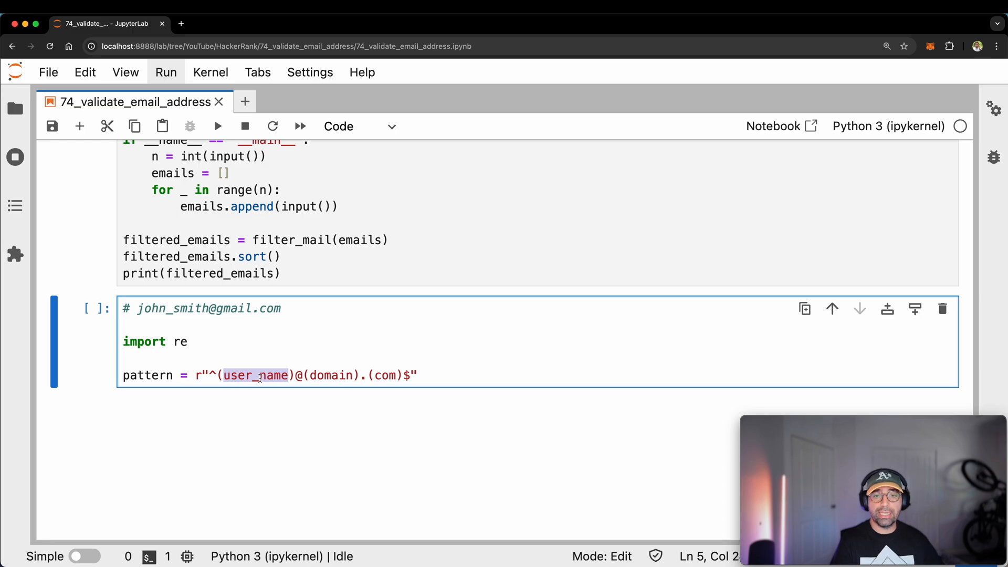
{"action": "type", "text": "["}
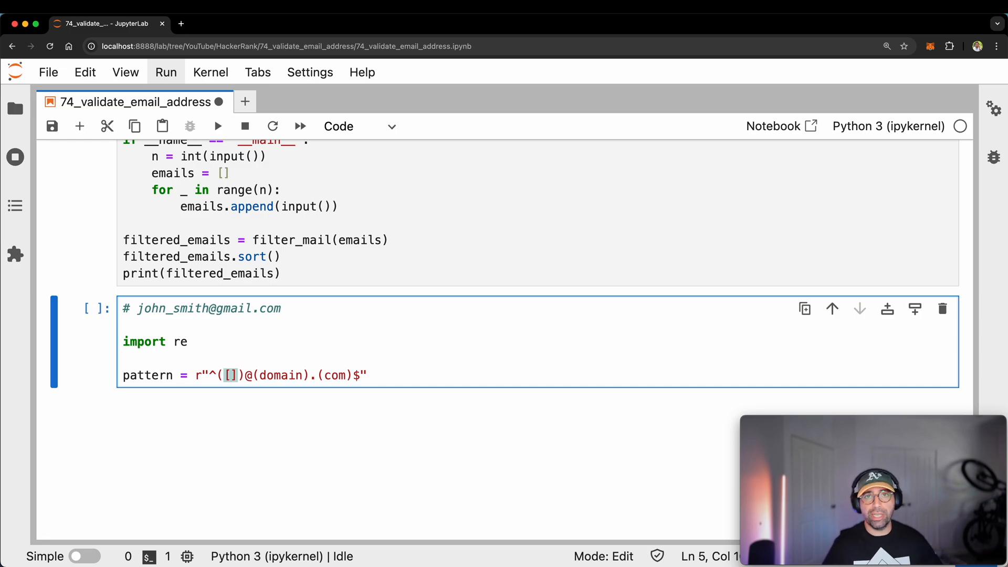
{"action": "type", "text": "a-z"}
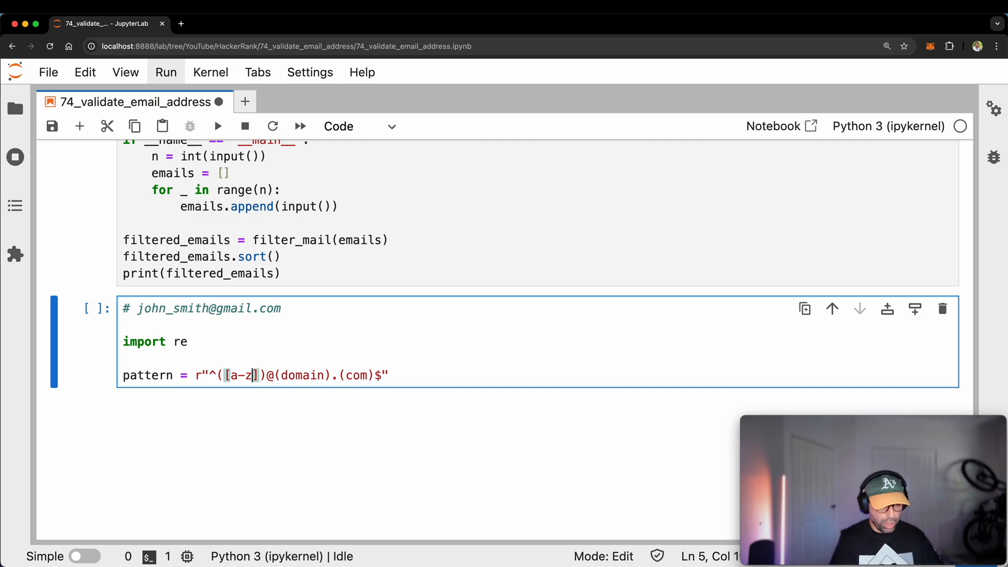
{"action": "type", "text": "A-Z"}
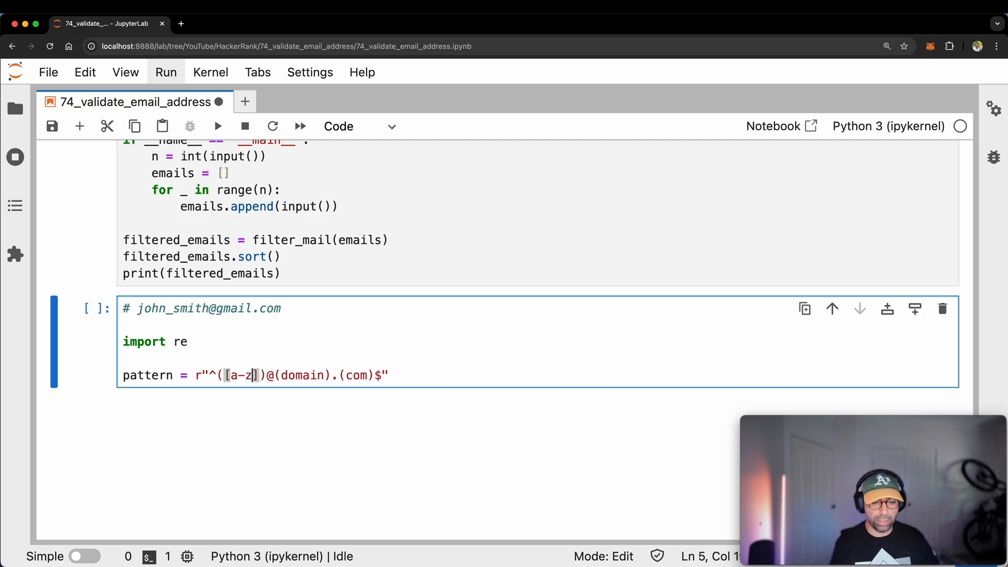
{"action": "type", "text": "0-9"}
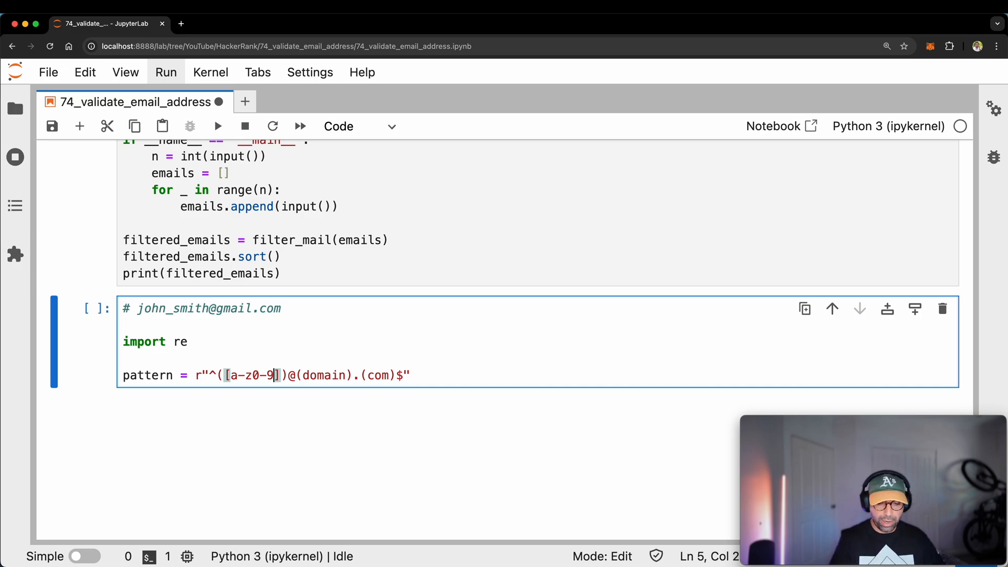
{"action": "type", "text": "_"}
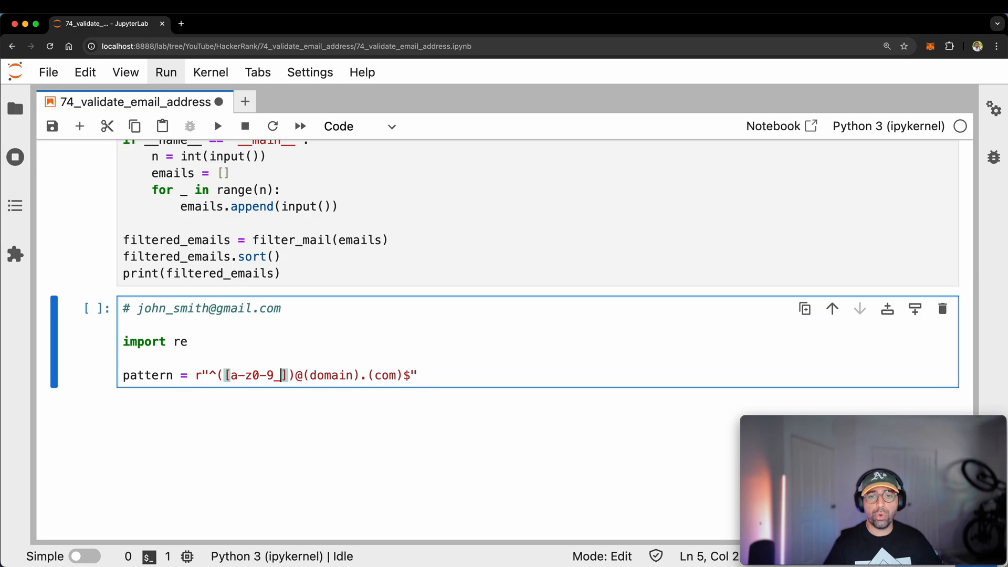
{"action": "type", "text": "\\-"}
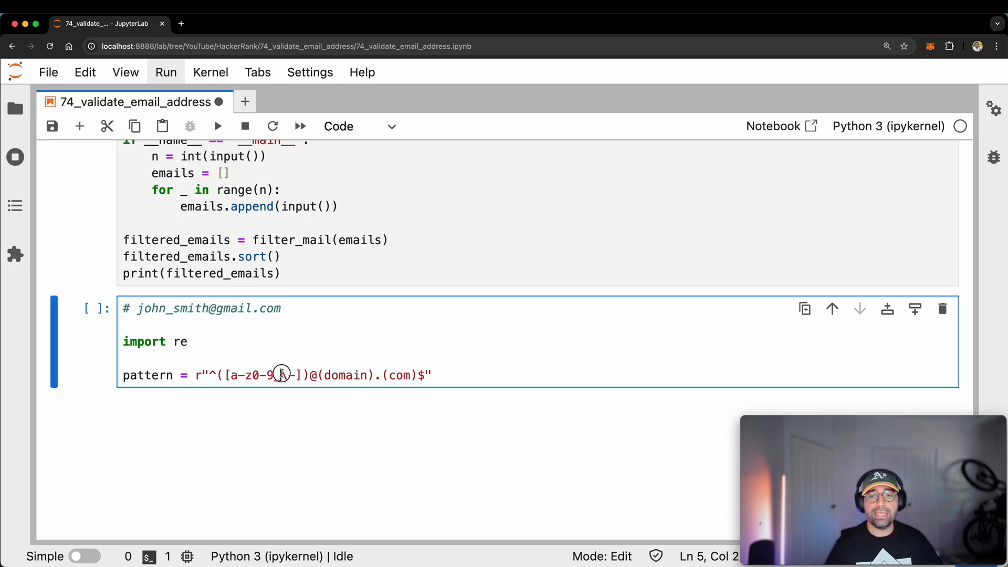
{"action": "type", "text": "_\\-"}
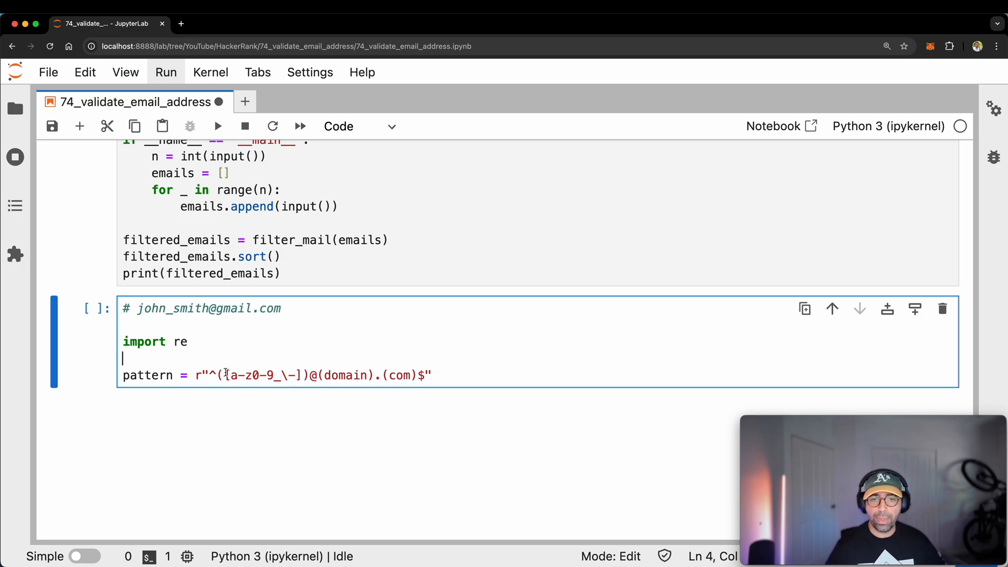
{"action": "double_click", "coordinate": [260, 375]}
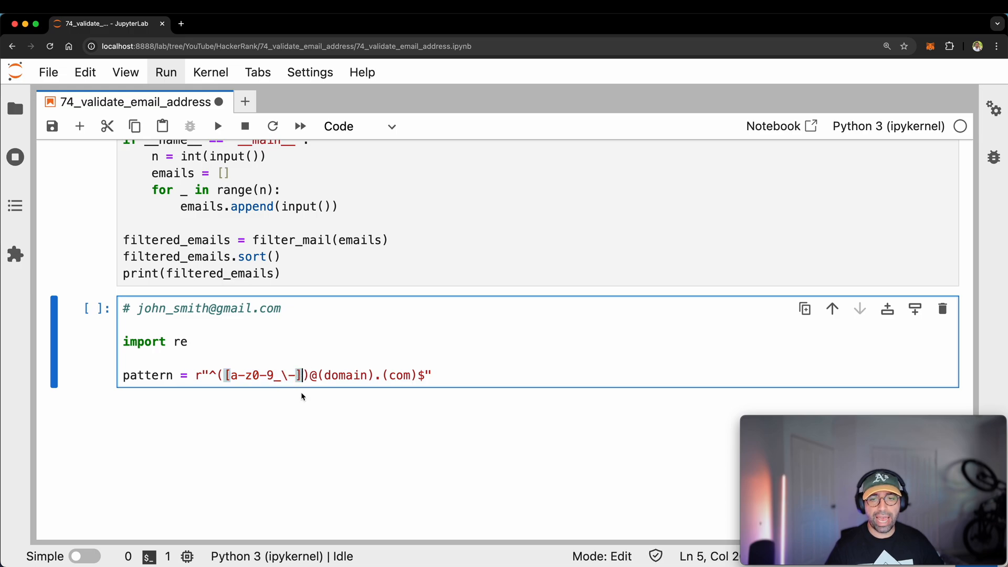
{"action": "type", "text": "+"}
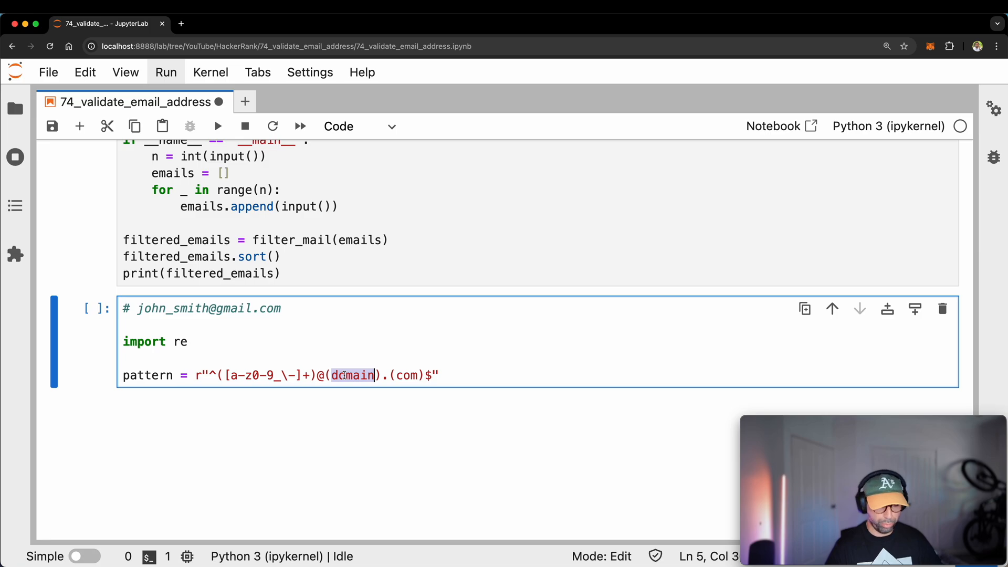
Fill the domain group with [a-z0-9_\-]+, escape the dot, and make the extension [a-z]{1,3}.
{"action": "type", "text": "[a-z0-9_\\-]+"}
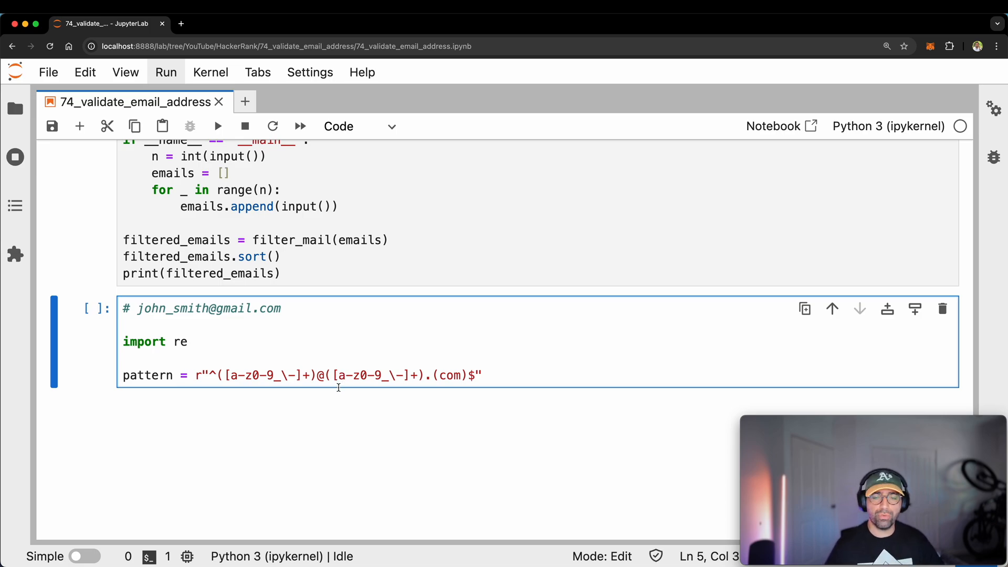
{"action": "left_click", "coordinate": [419, 375]}
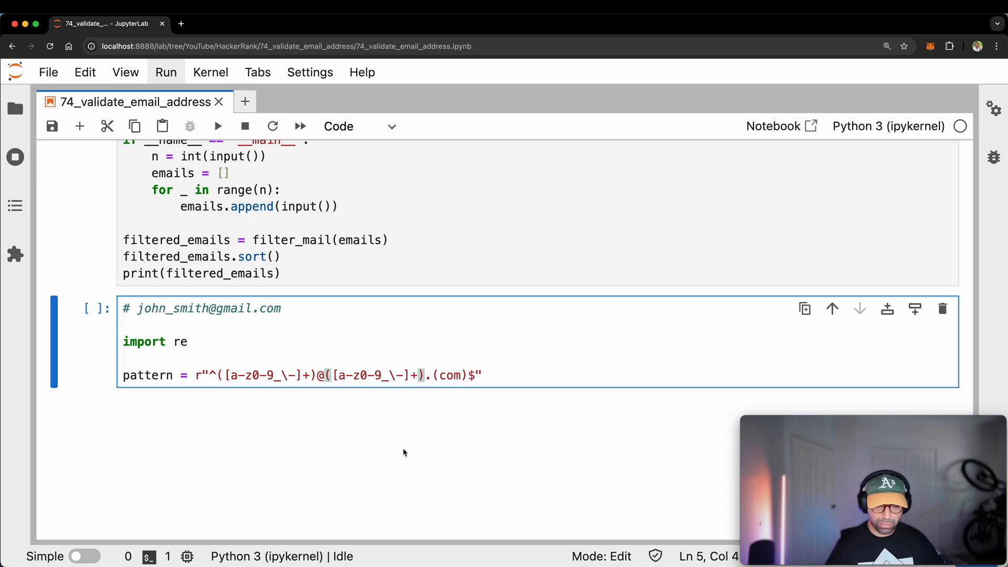
{"action": "type", "text": "\\"}
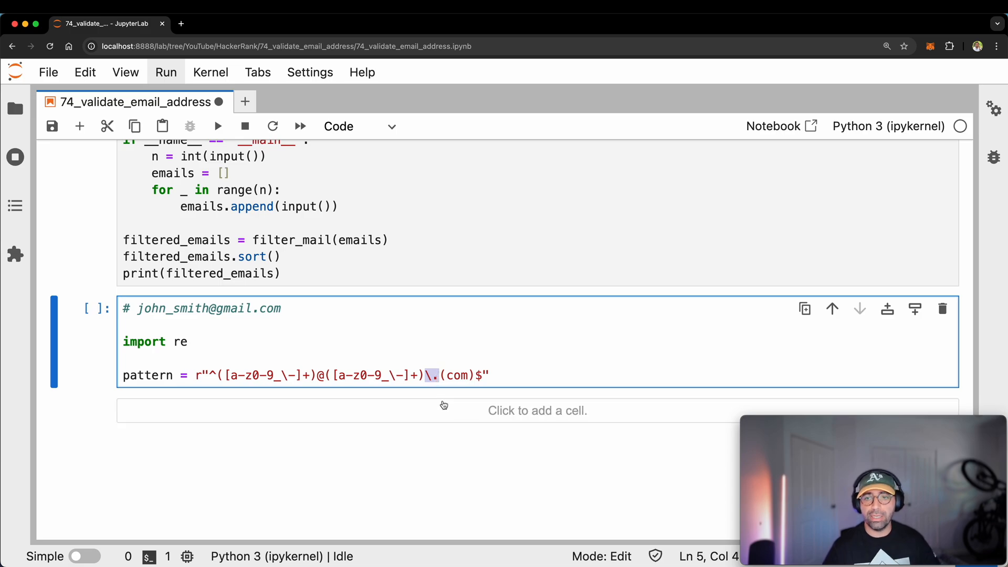
{"action": "double_click", "coordinate": [457, 376]}
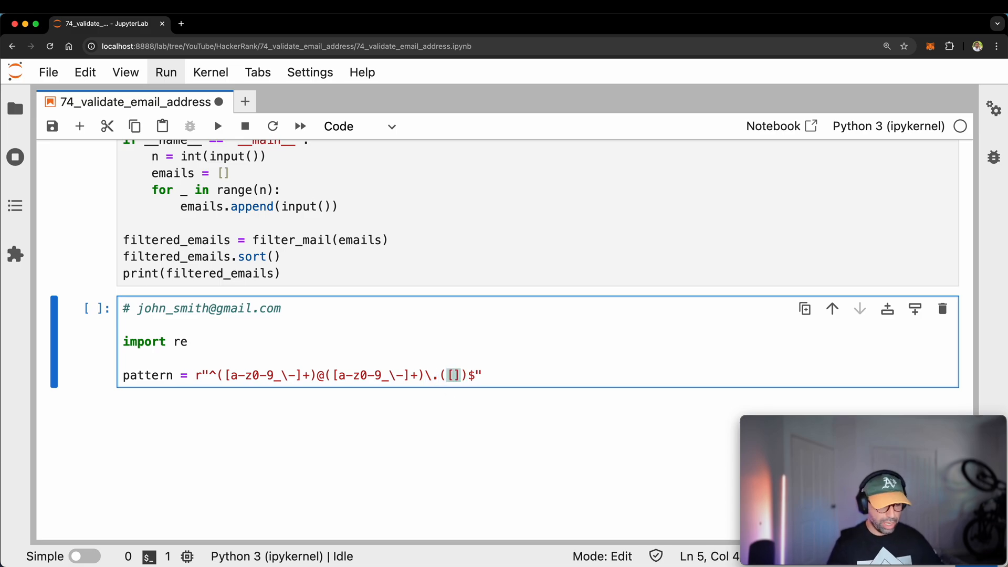
{"action": "type", "text": "a-z"}
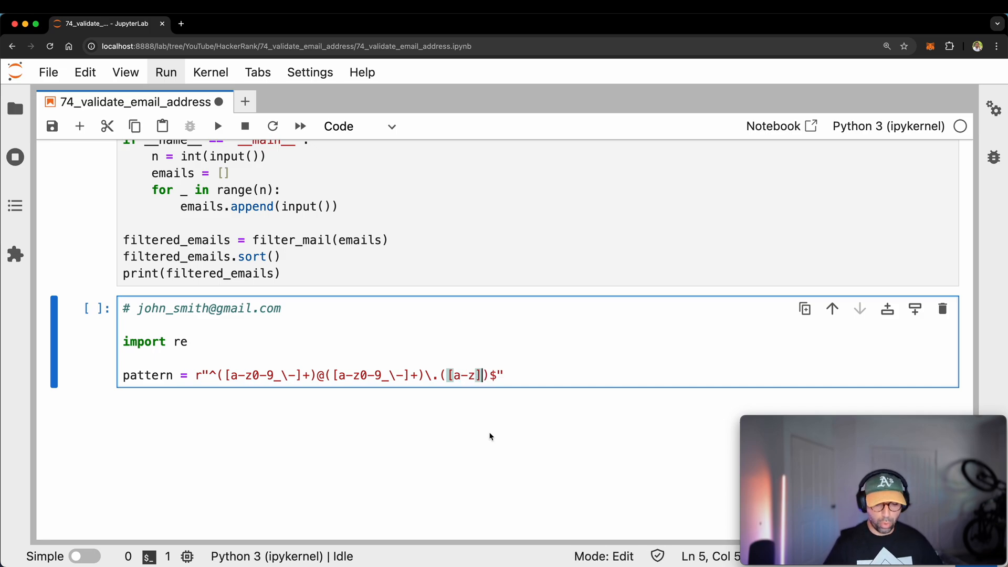
{"action": "type", "text": "{1,3}"}
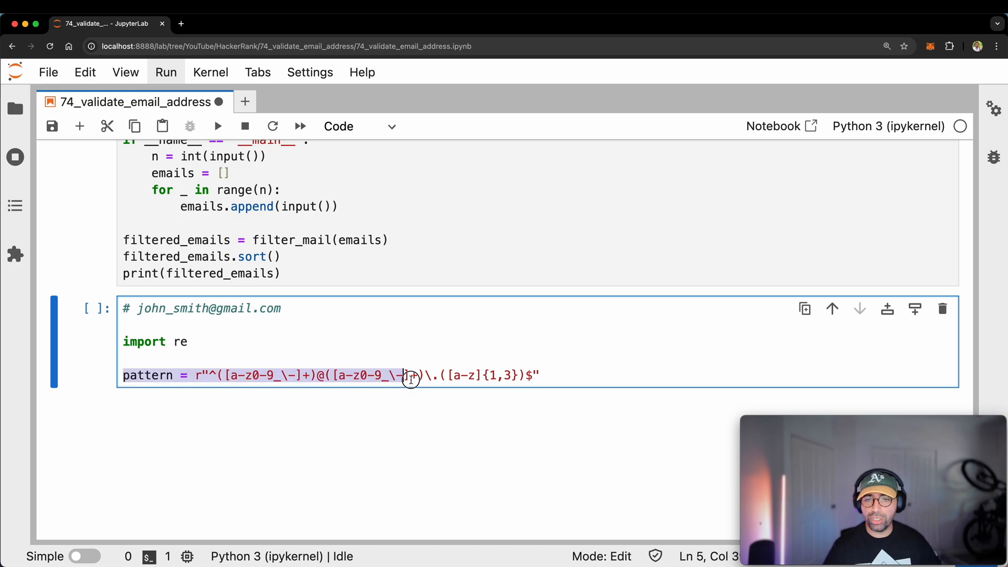
Put the pattern line inside fun(s) and return bool(re.match(pattern, s)).
{"action": "scroll", "scroll_direction": "down", "scroll_amount": 3}
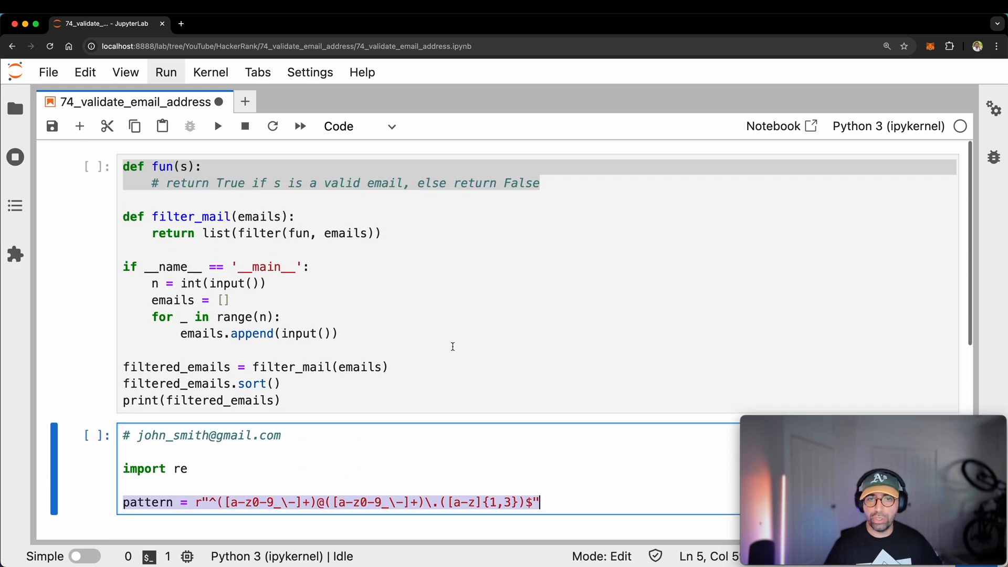
{"action": "left_click", "coordinate": [540, 183]}
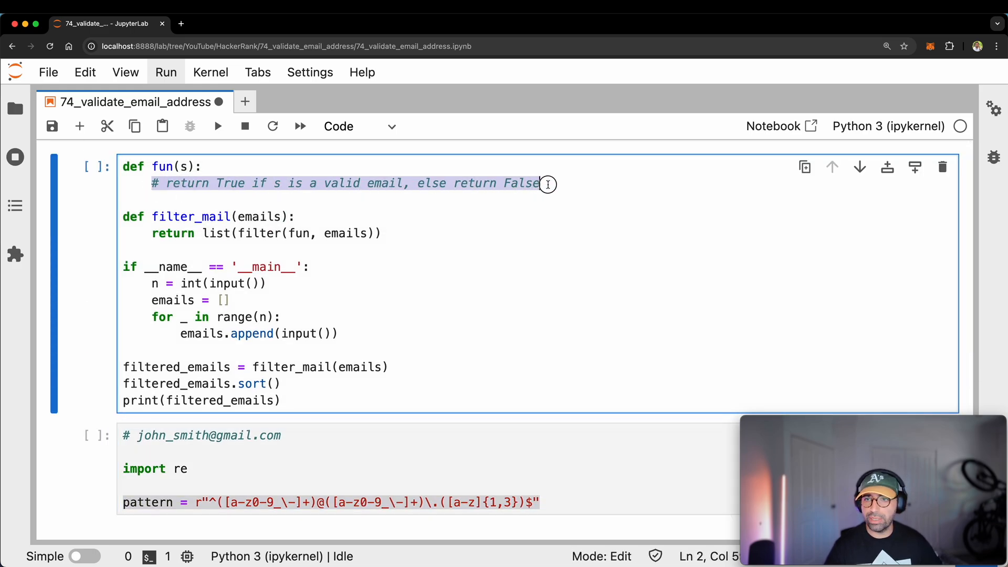
{"action": "type", "text": "pattern = r\"^([a-z0-9_\\-]+)@([a-z0-9_\\-]+)\\.([a-z]{1,3})$\""}
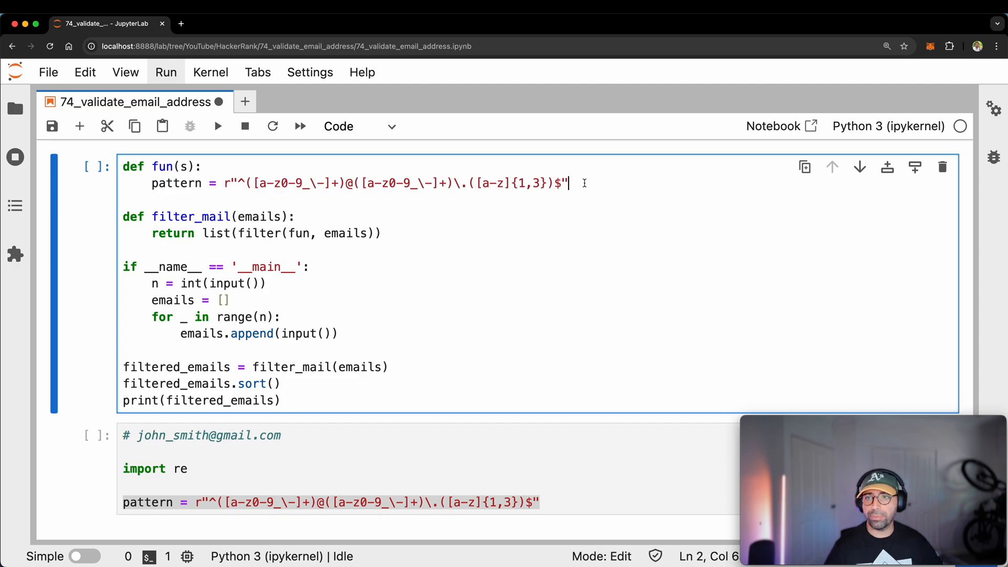
{"action": "type", "text": "re"}
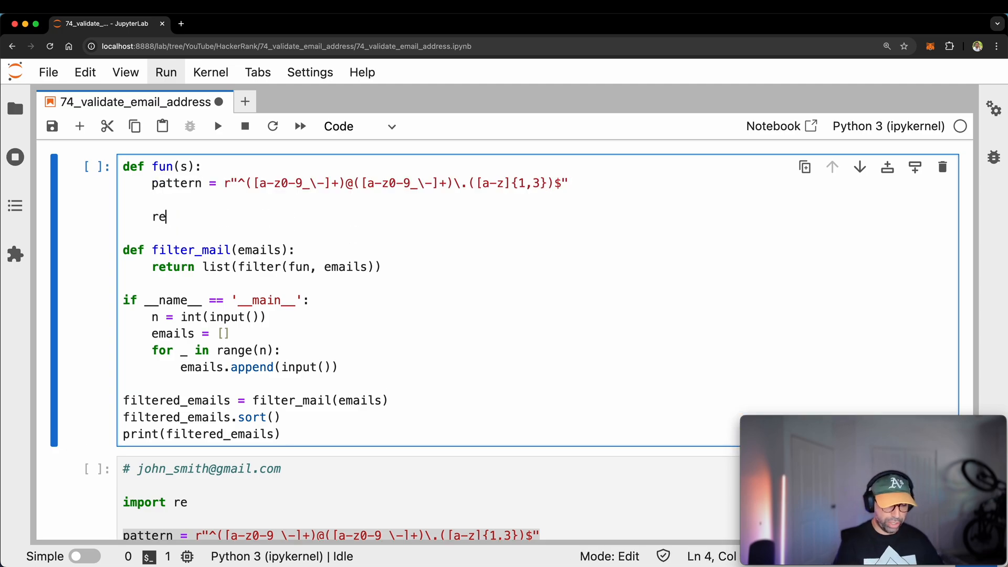
{"action": "type", "text": "turn boo"}
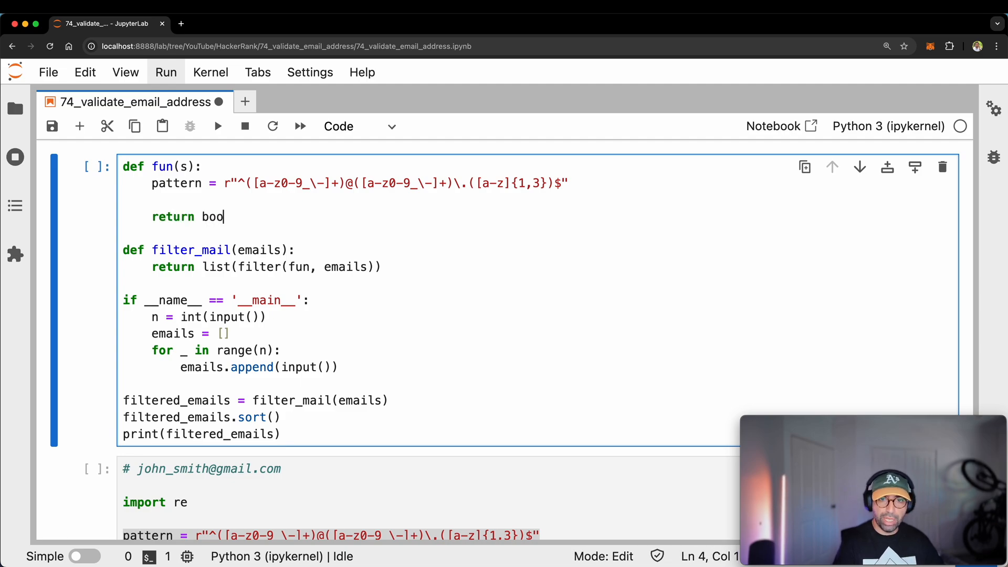
{"action": "type", "text": "(r"}
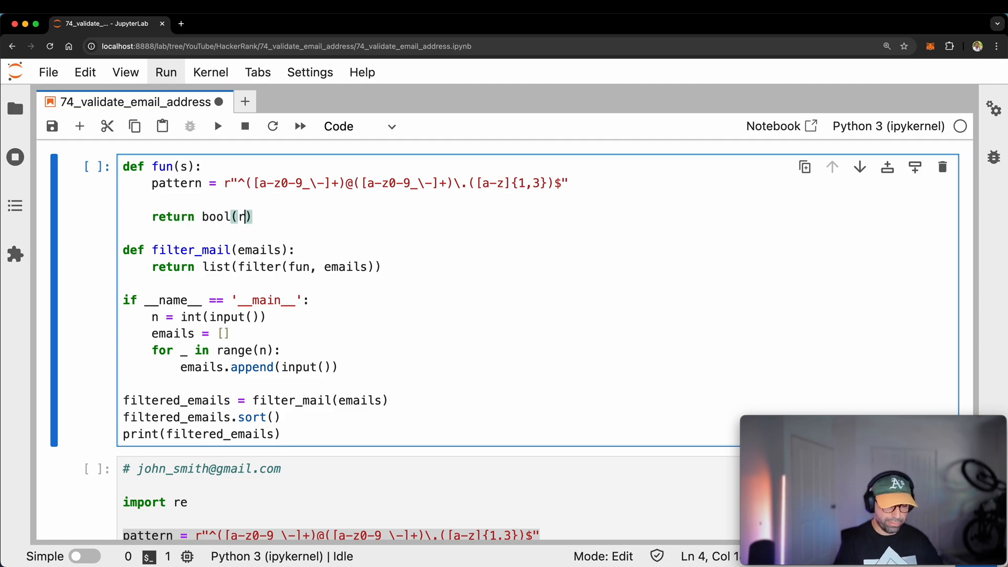
{"action": "type", "text": "e.match"}
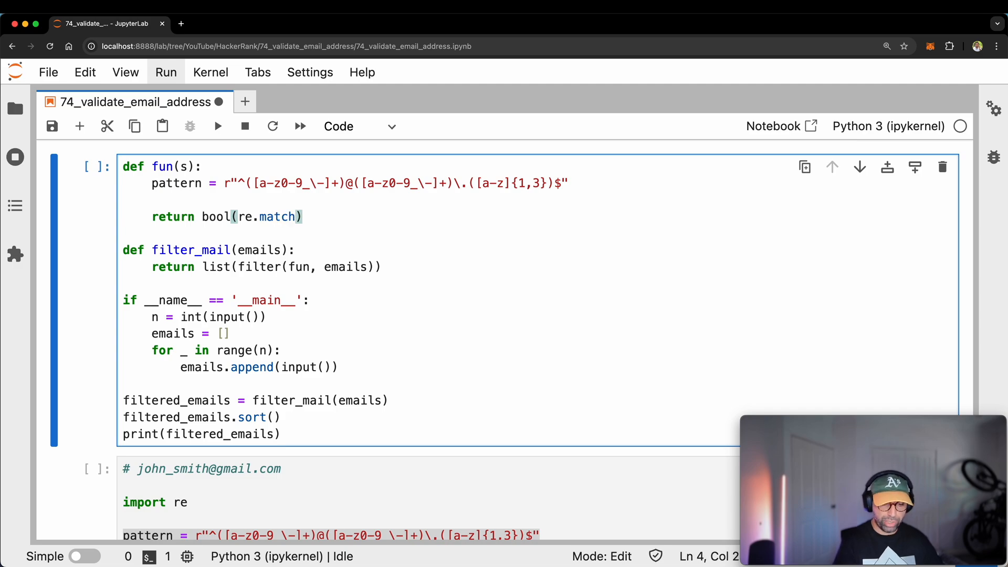
{"action": "type", "text": "pattern,"}
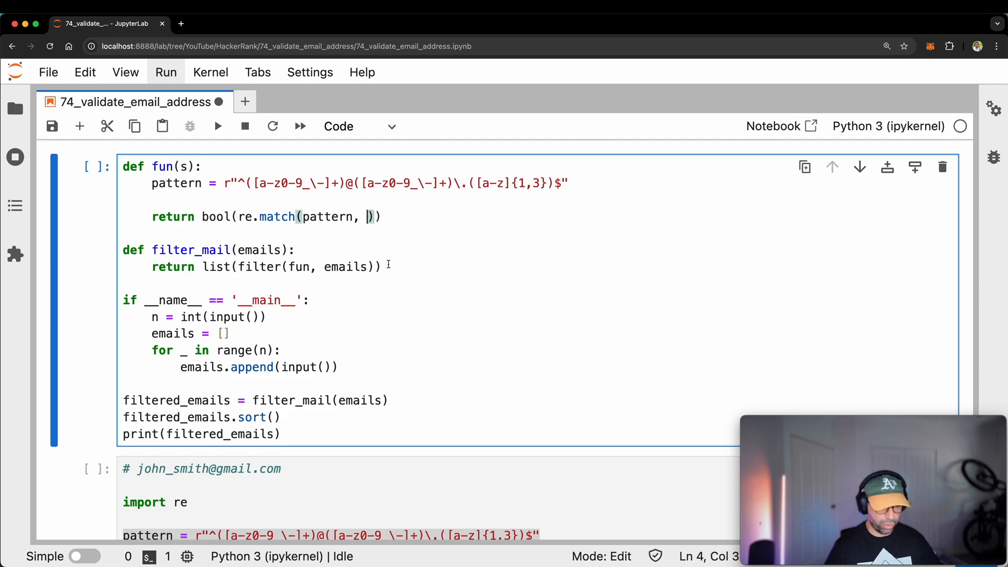
{"action": "type", "text": "s"}
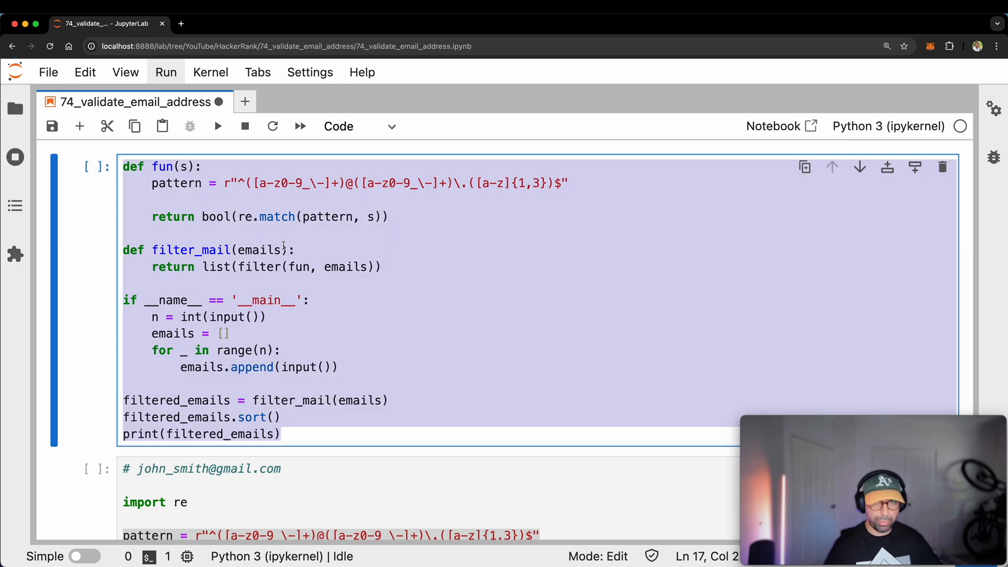
Paste the regex-matching fun(s) over the HackerRank starter function and import re inside it.
{"action": "left_click", "coordinate": [232, 25]}
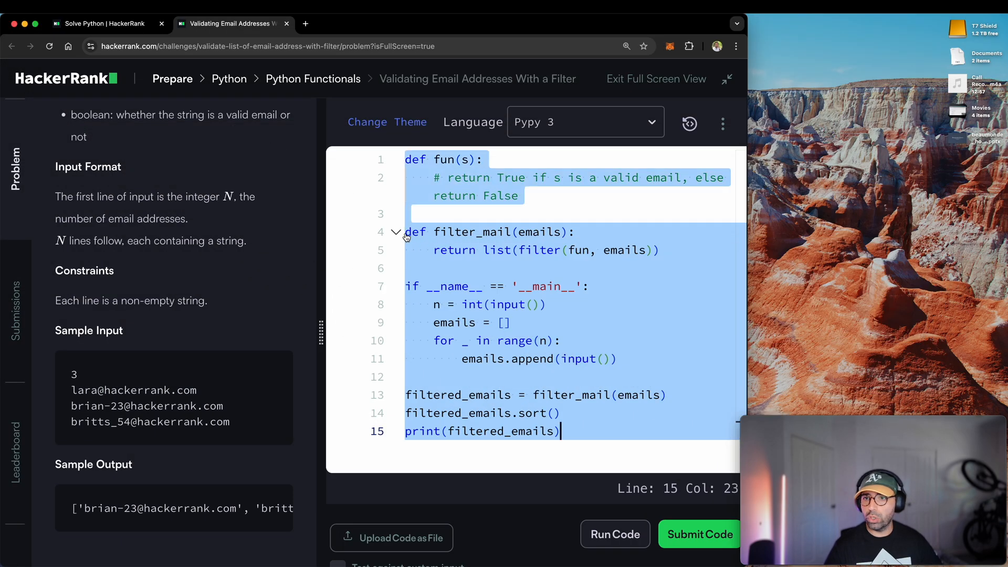
{"action": "left_click", "coordinate": [505, 250]}
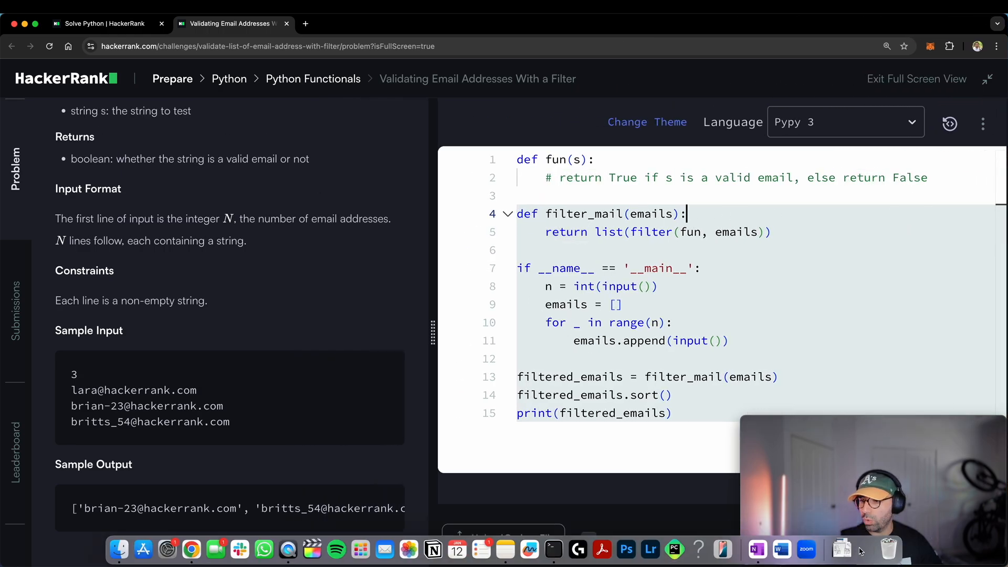
{"action": "left_click", "coordinate": [103, 24]}
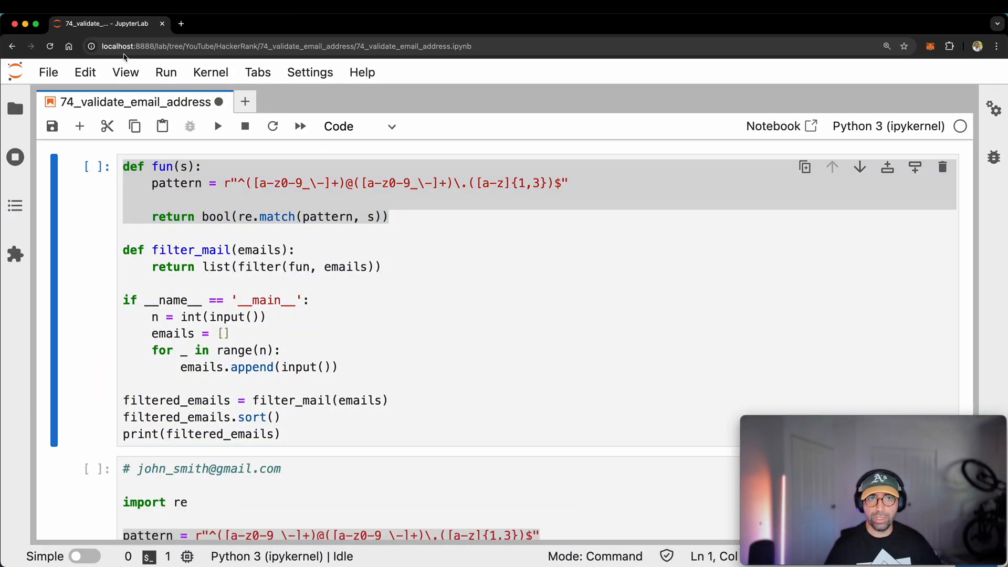
{"action": "left_click", "coordinate": [232, 24]}
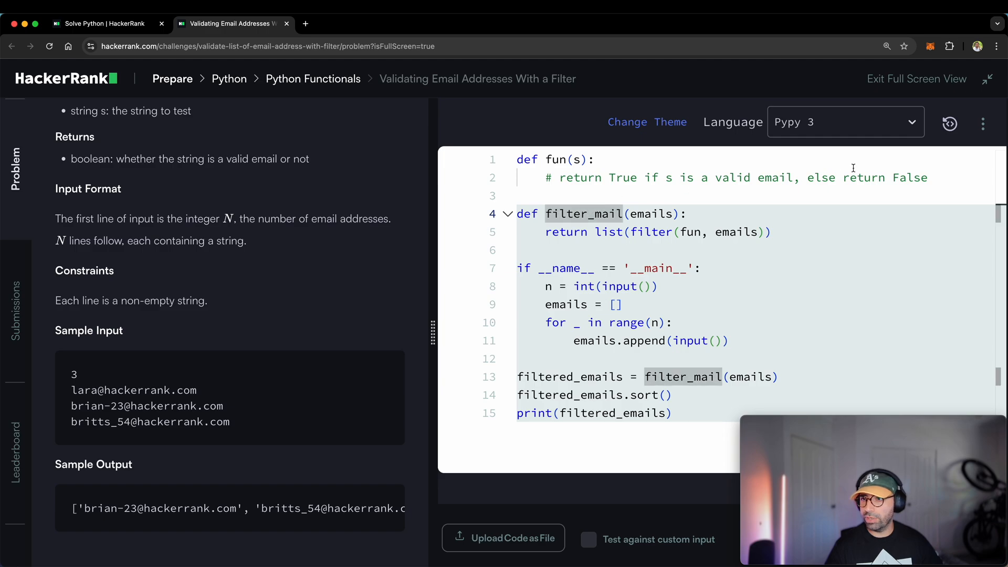
{"action": "left_click_drag", "start_coordinate": [517, 159], "coordinate": [928, 177]}
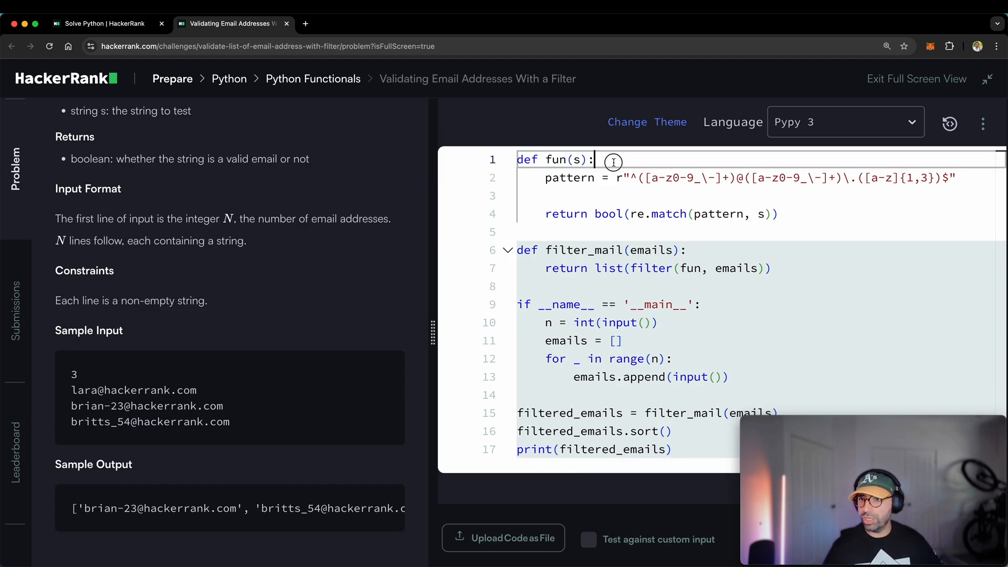
{"action": "type", "text": "import"}
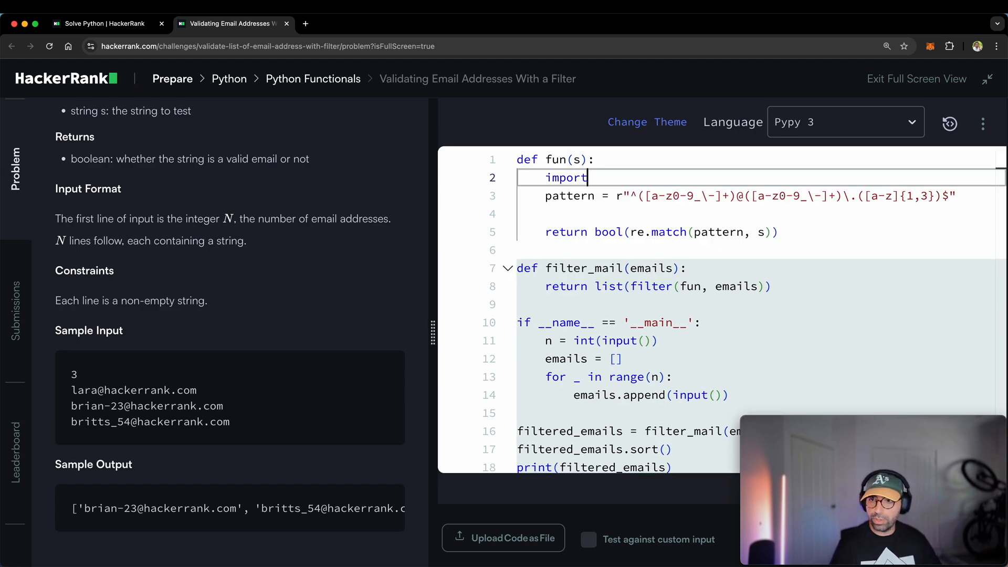
{"action": "type", "text": "re"}
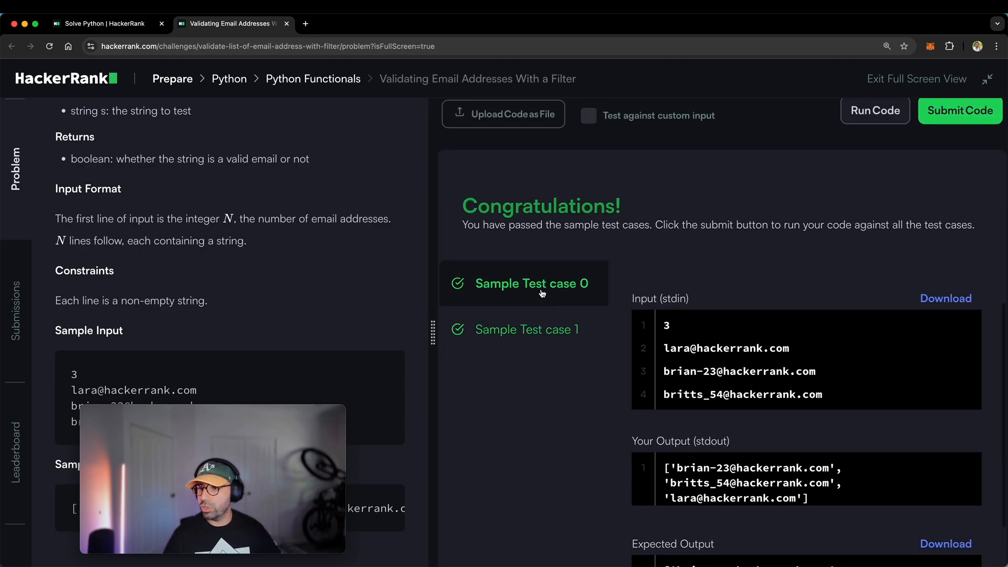
Submit, allow uppercase letters in the pattern, and resubmit until all test cases pass for 20 points.
{"action": "left_click", "coordinate": [960, 110]}
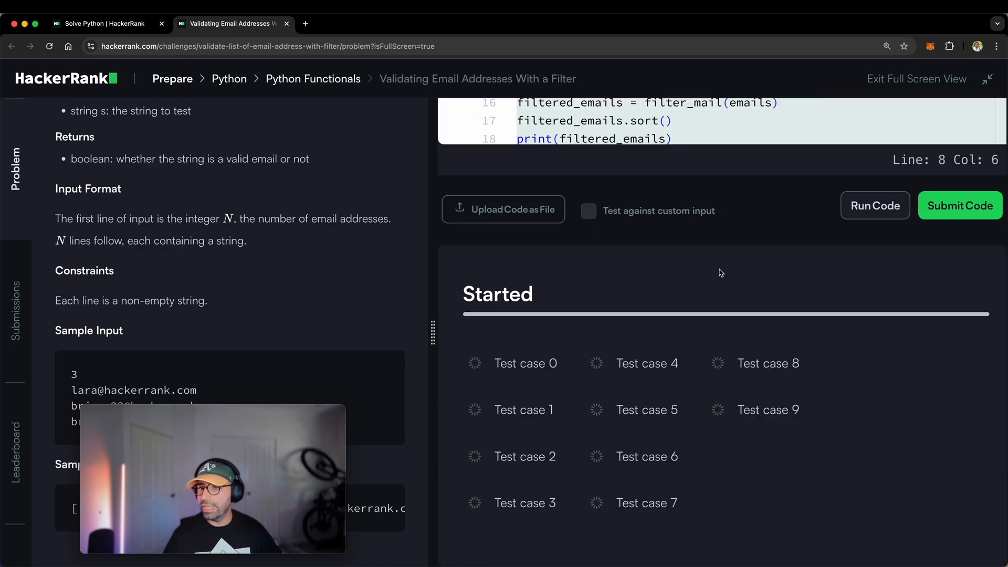
{"action": "left_click", "coordinate": [875, 206]}
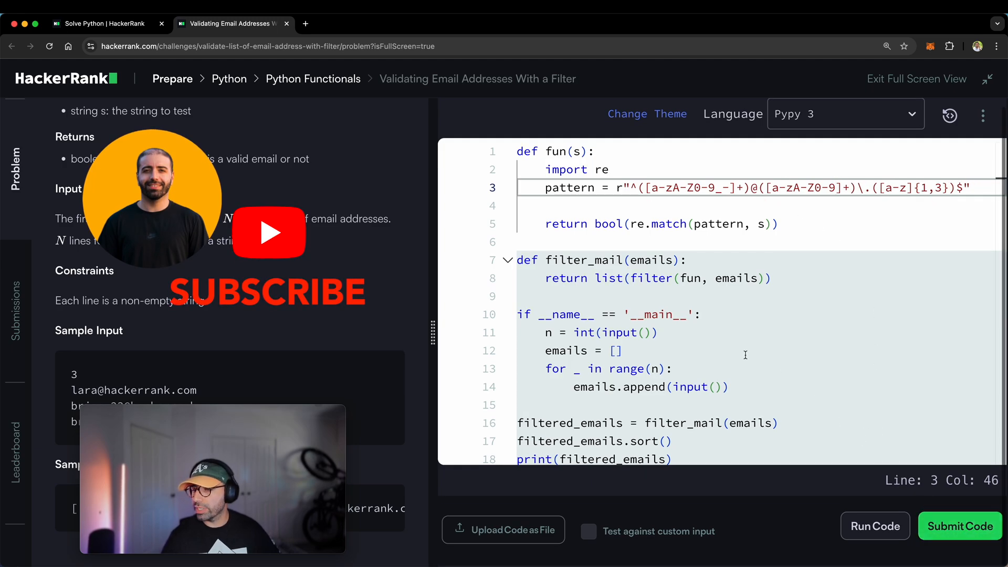
{"action": "left_click", "coordinate": [960, 526]}
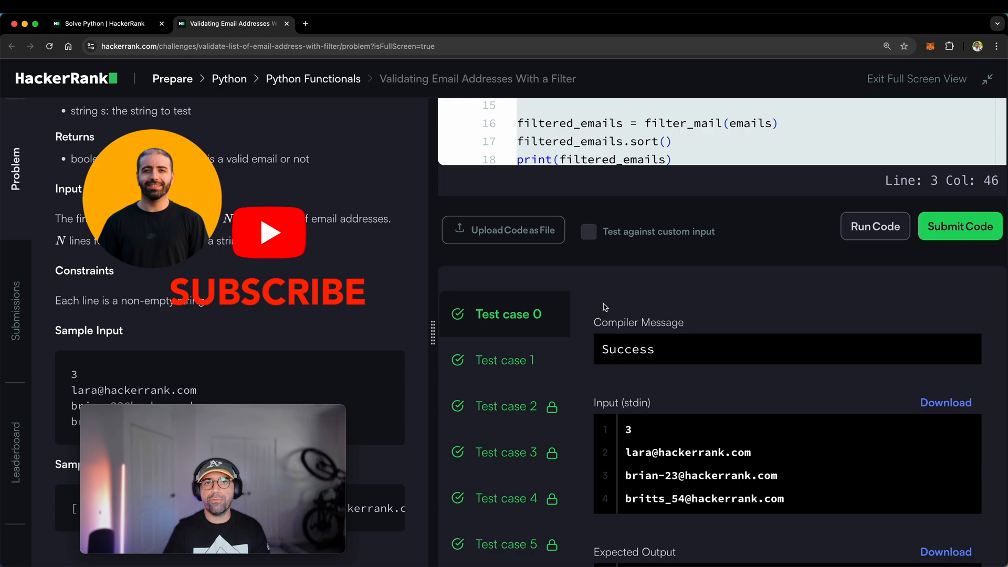
{"action": "left_click", "coordinate": [959, 226]}
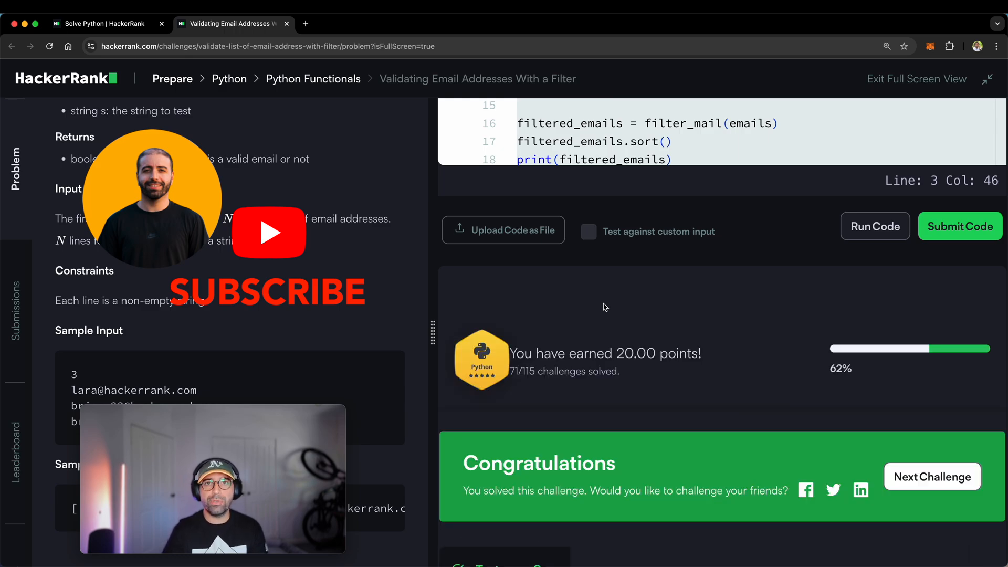